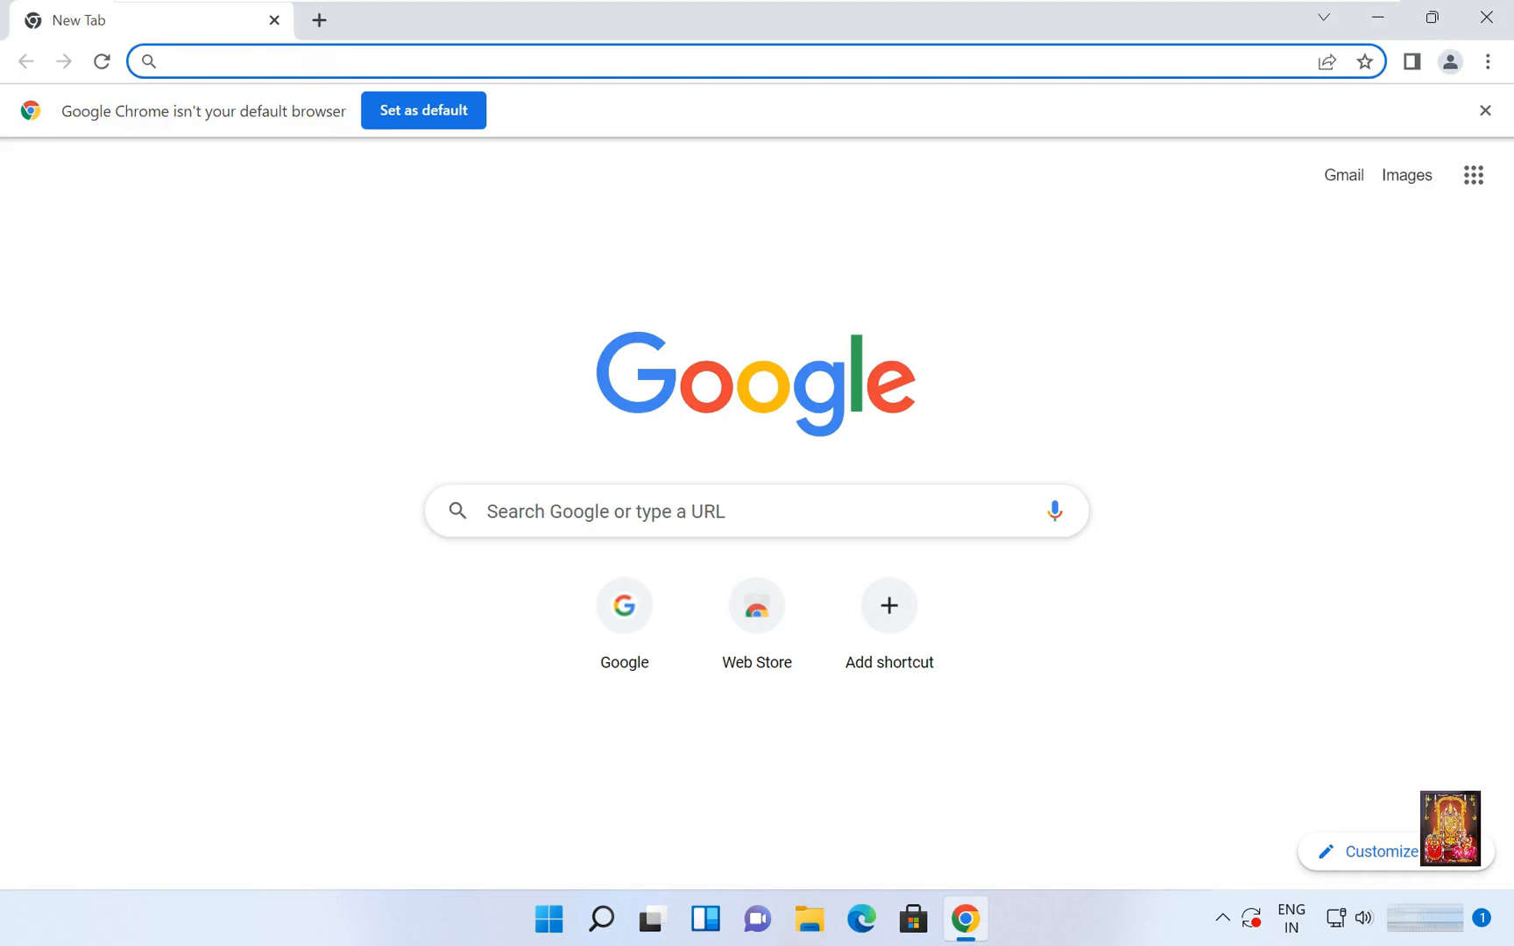
- Search Google for 'download tally prime 3.0' from google.com and show the results
text(google.com)
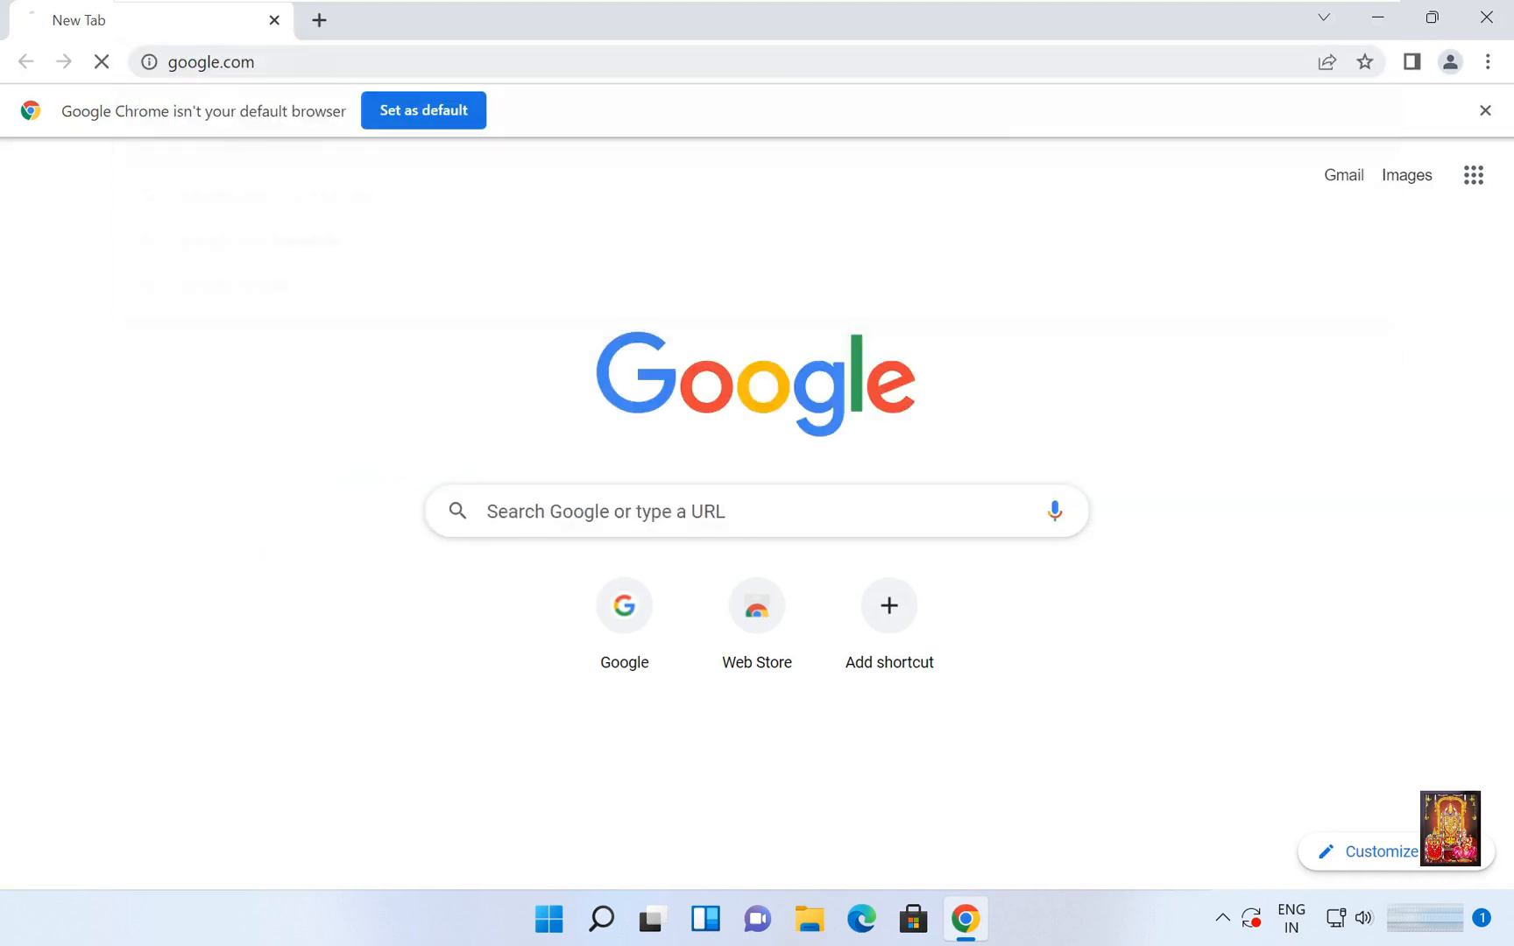
click(203, 62)
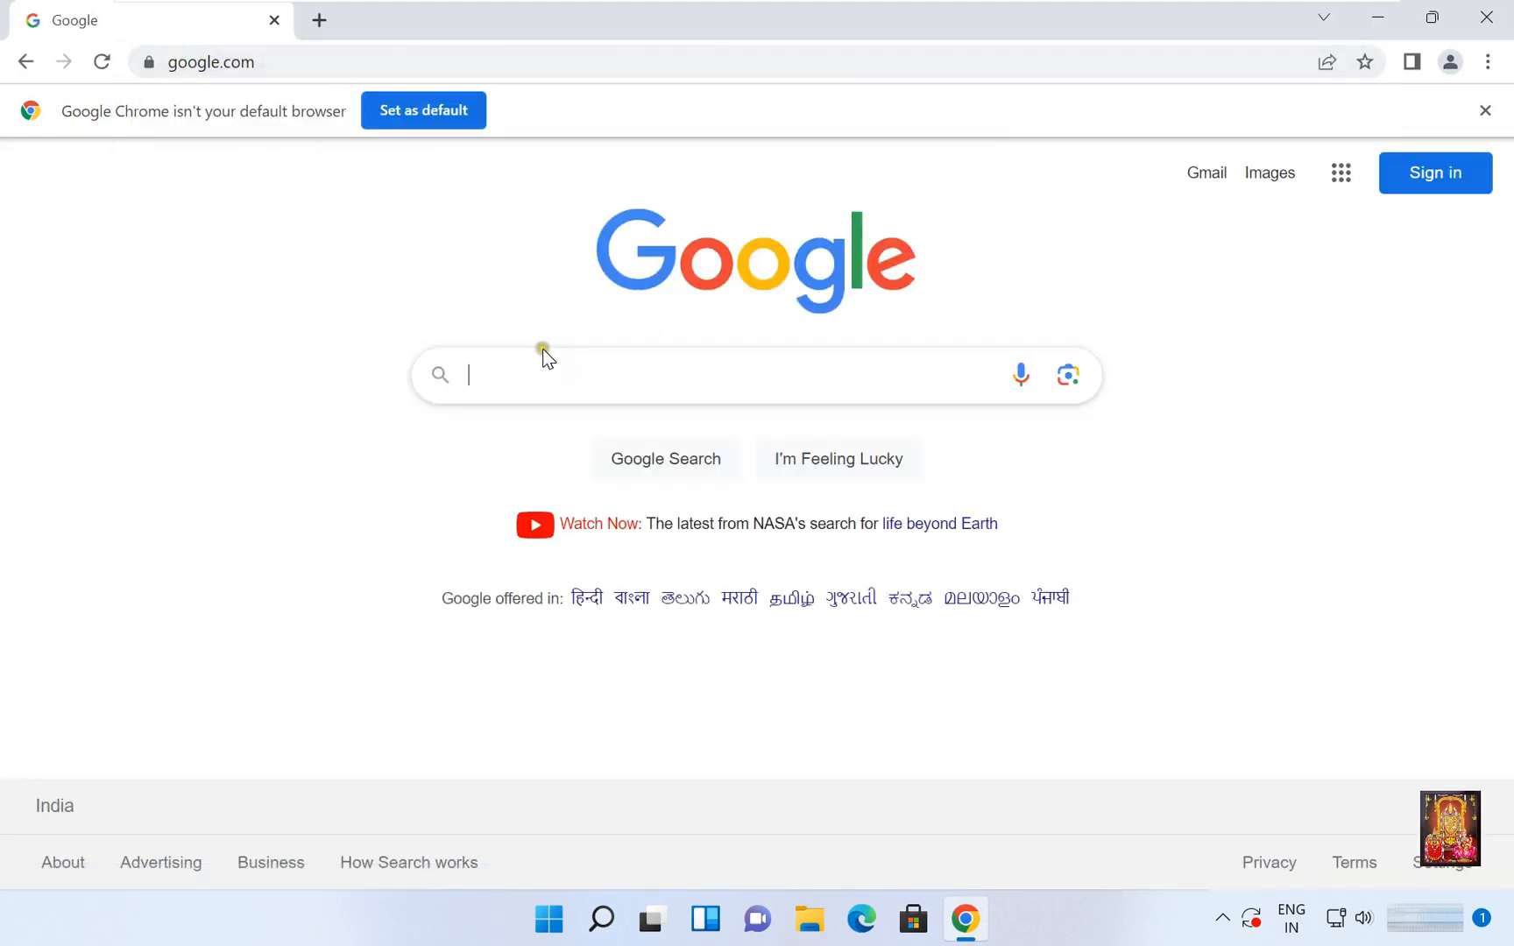
text(download tally prime)
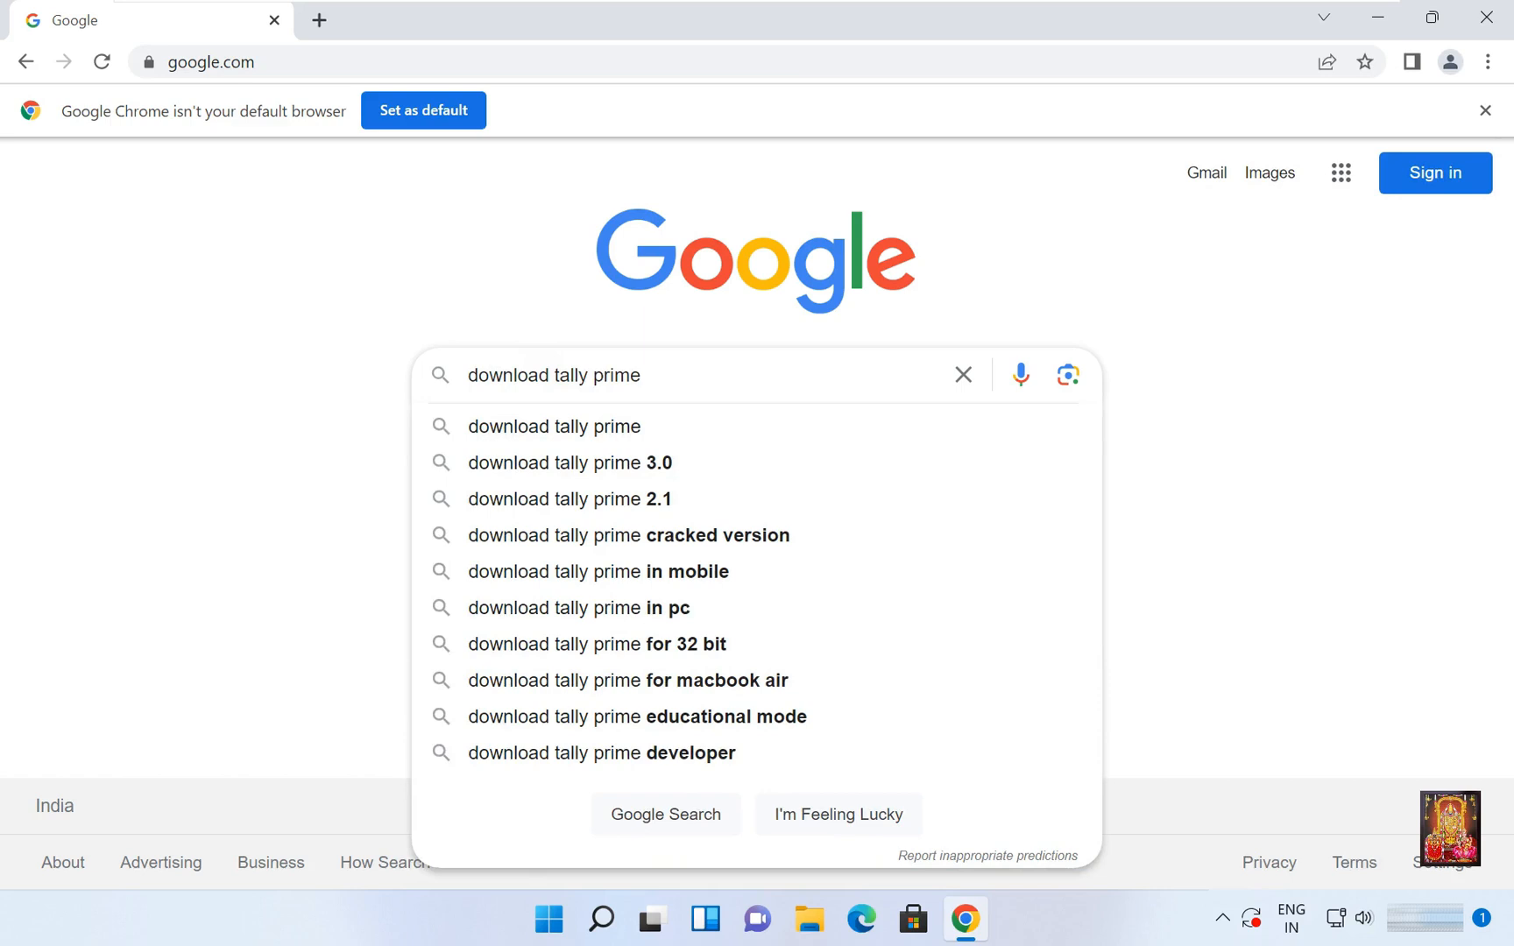
click(569, 463)
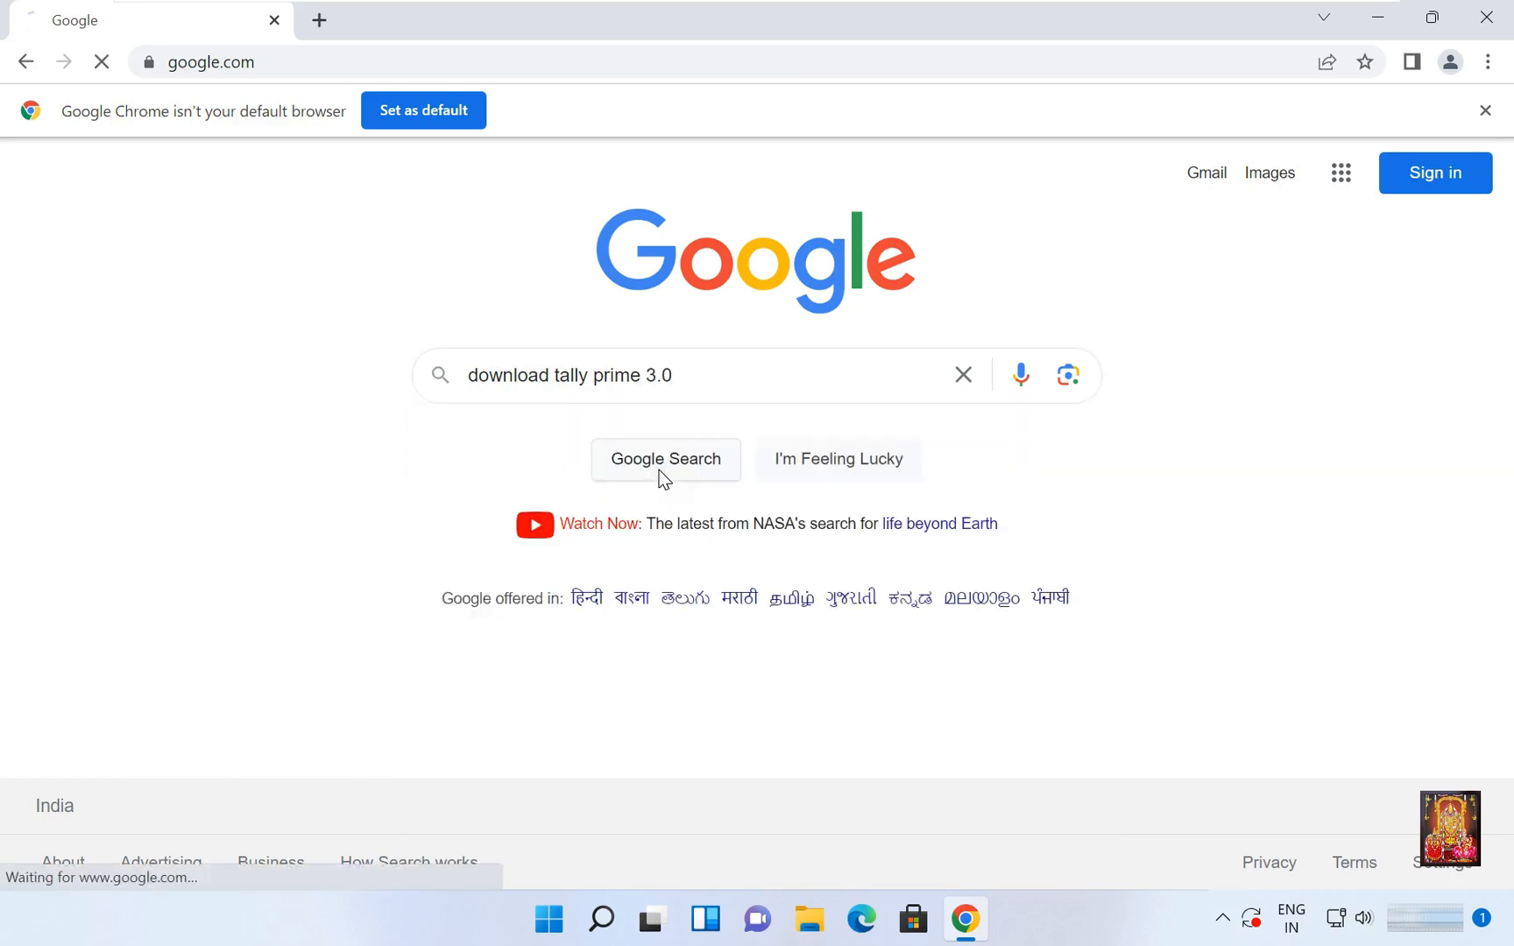
click(666, 459)
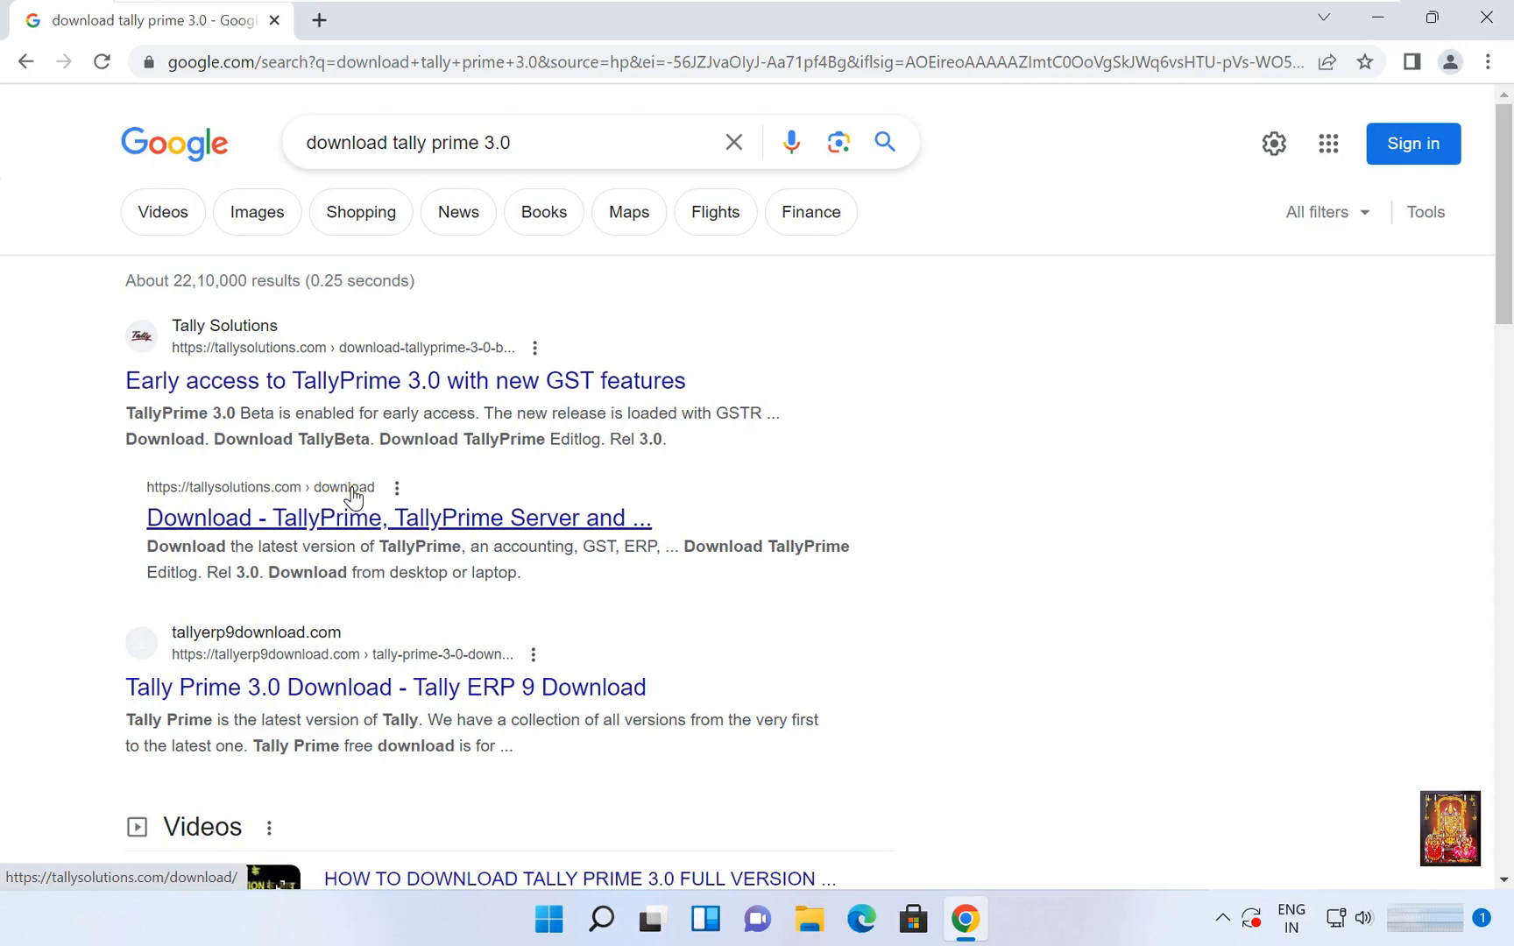
- Download the TallyPrime Edit Log Rel 3.0 setup.exe from the official tallysolutions.com page
click(400, 517)
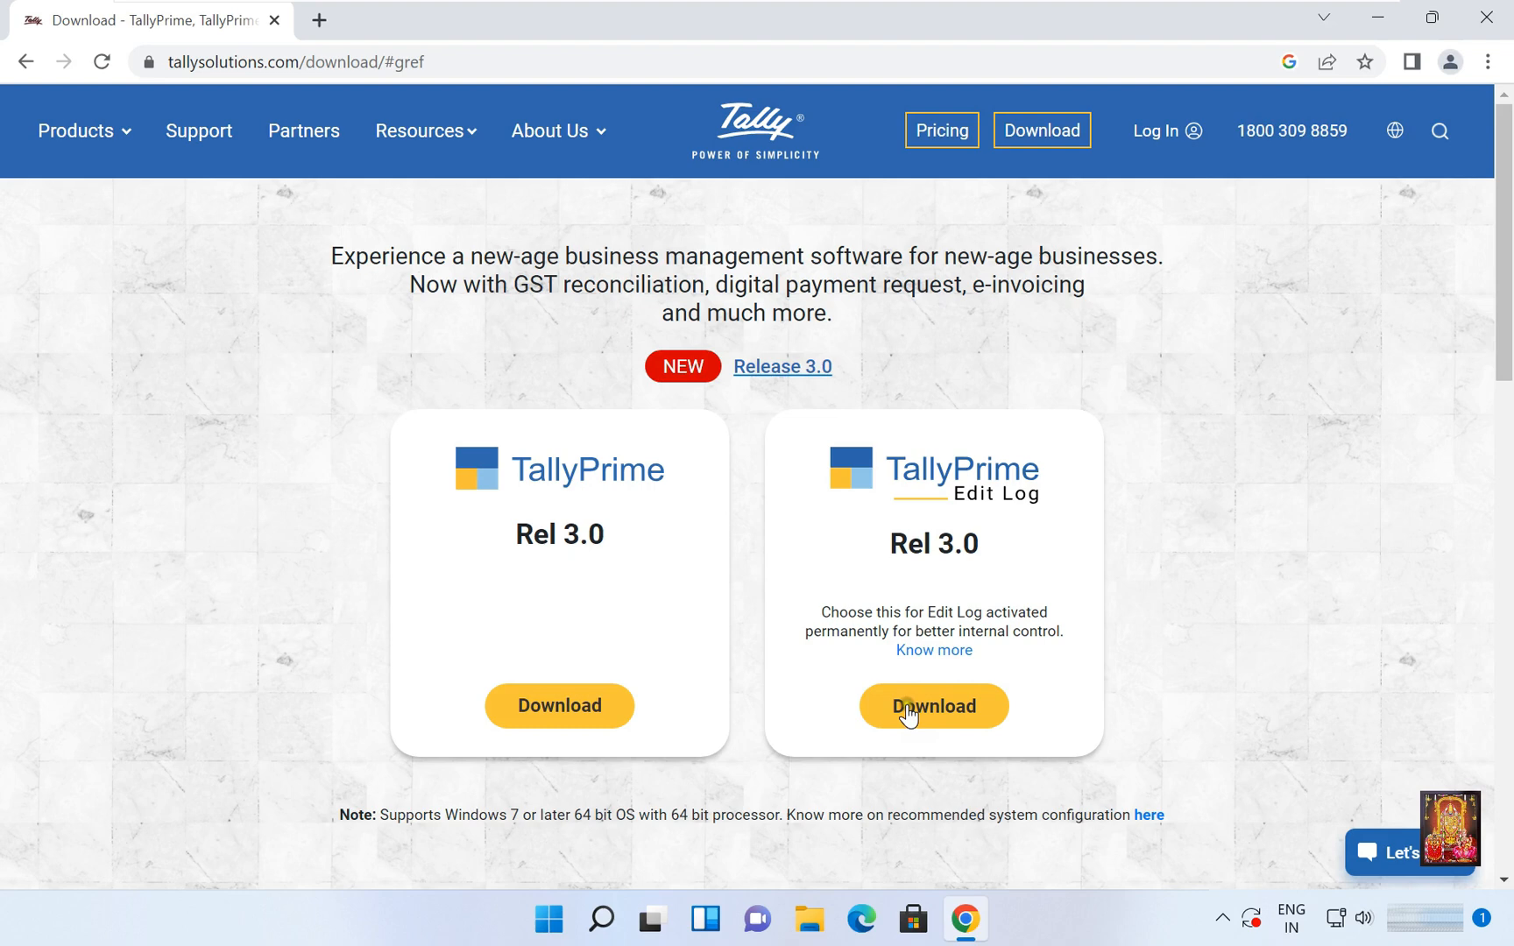
click(932, 706)
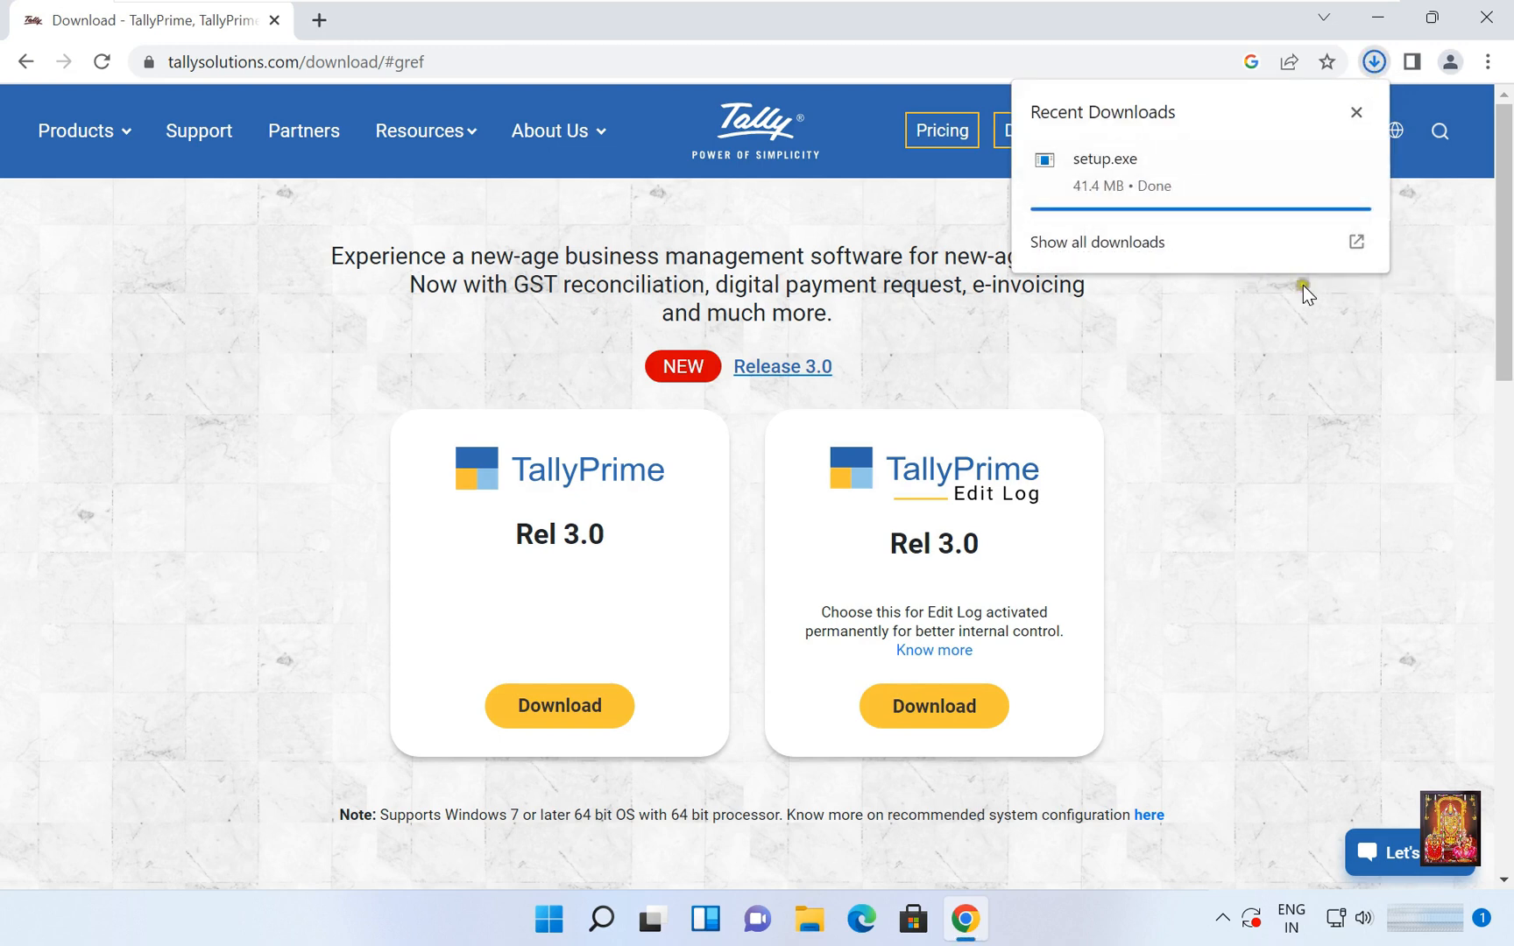
mouse_move(1195, 187)
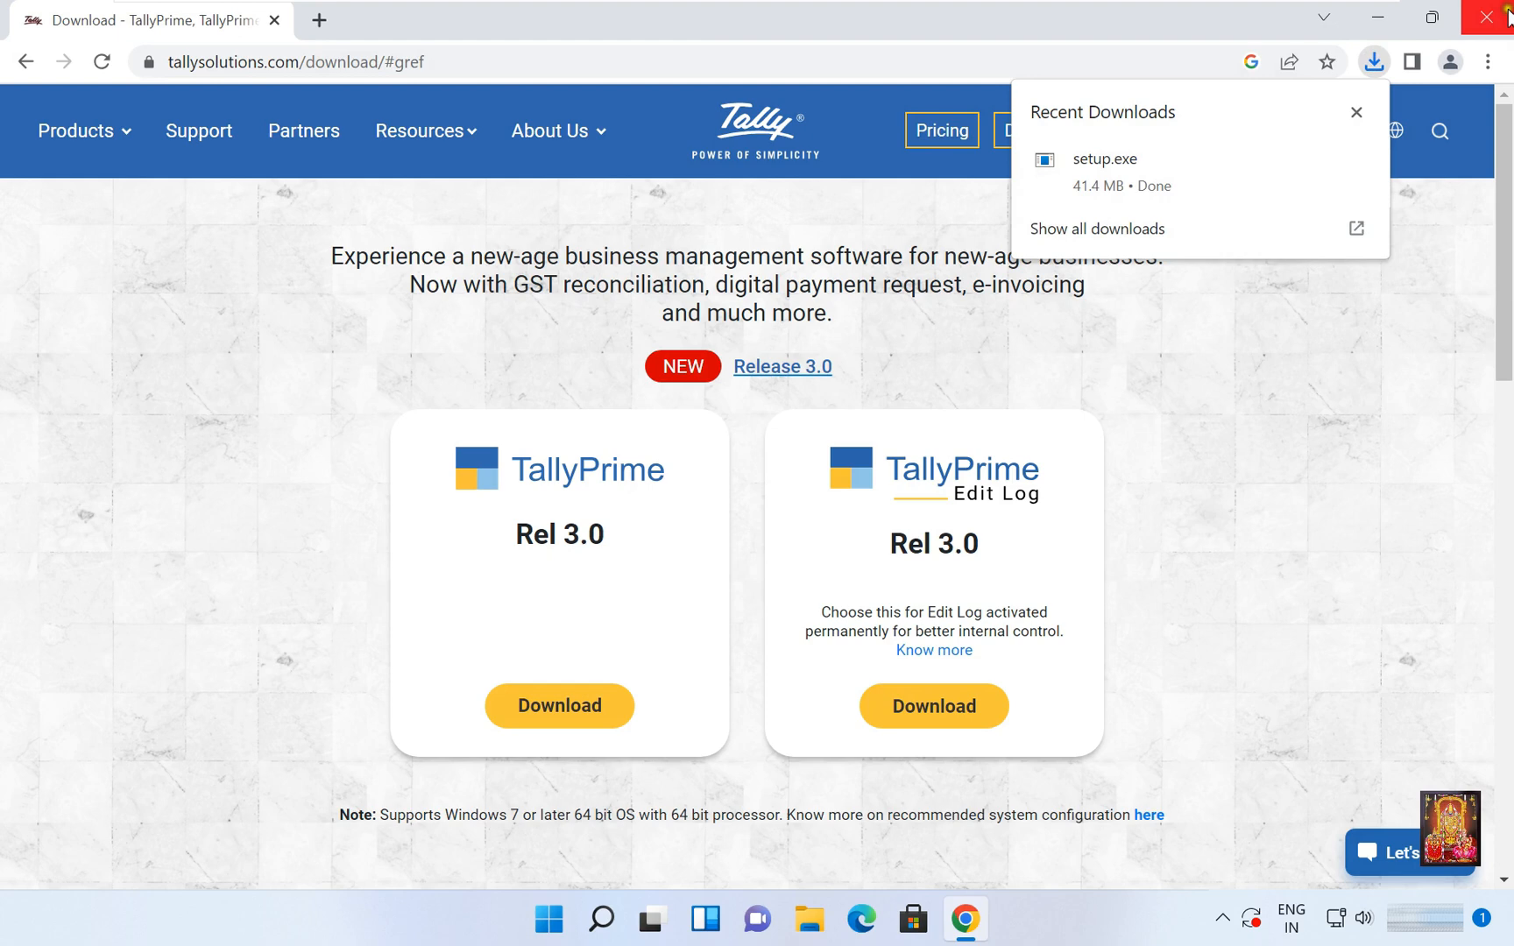
- Close Chrome and launch the downloaded setup file from Downloads, allowing it in User Account Control
click(1489, 18)
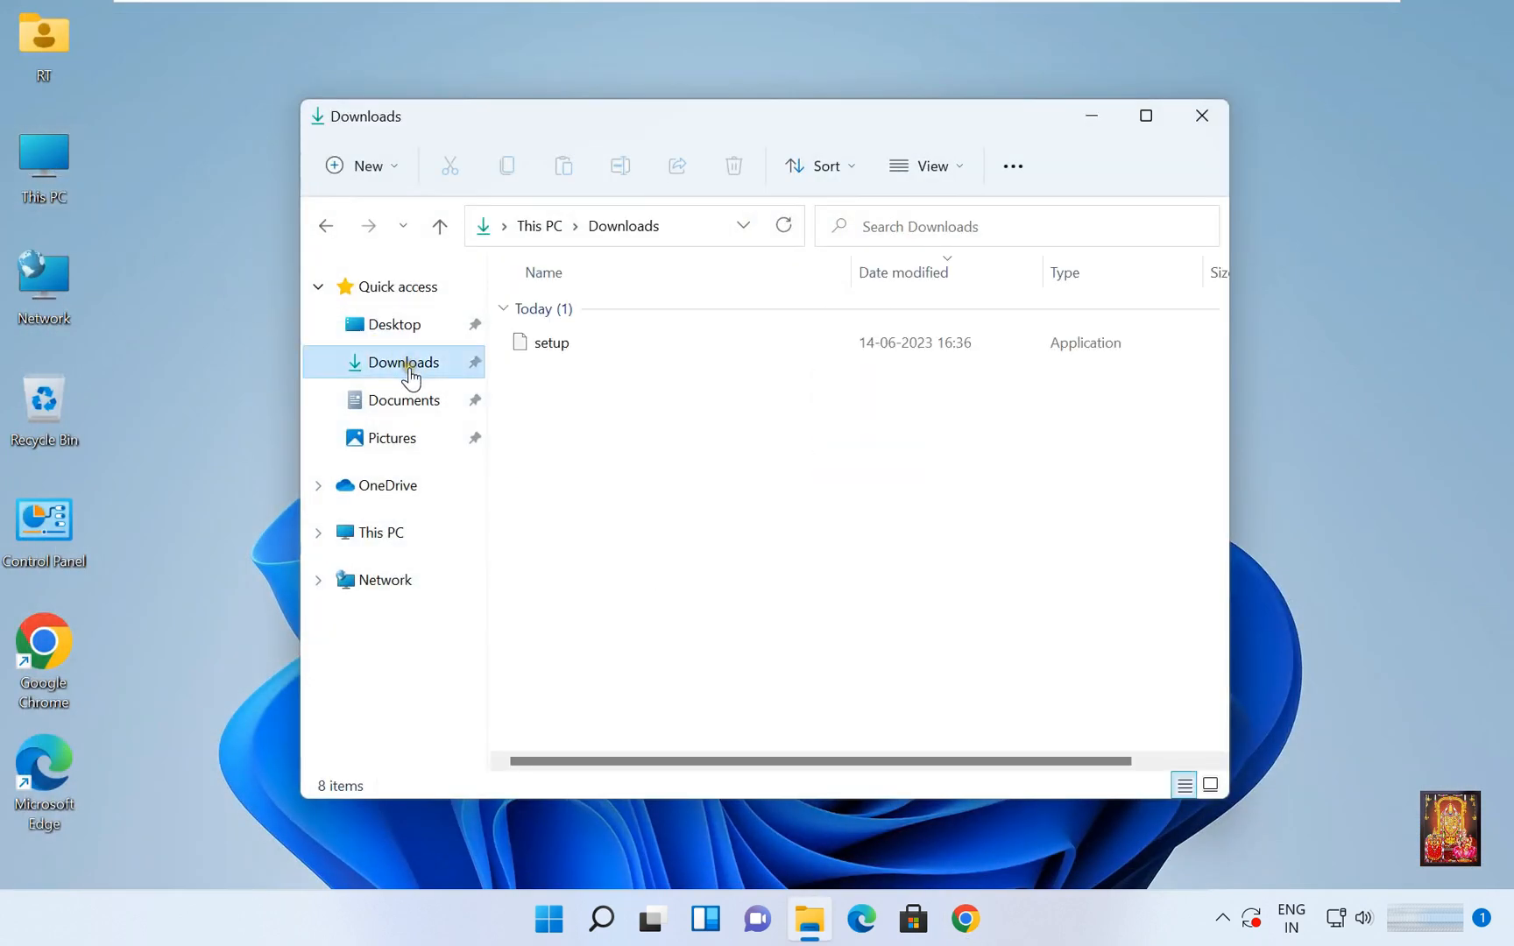
click(552, 343)
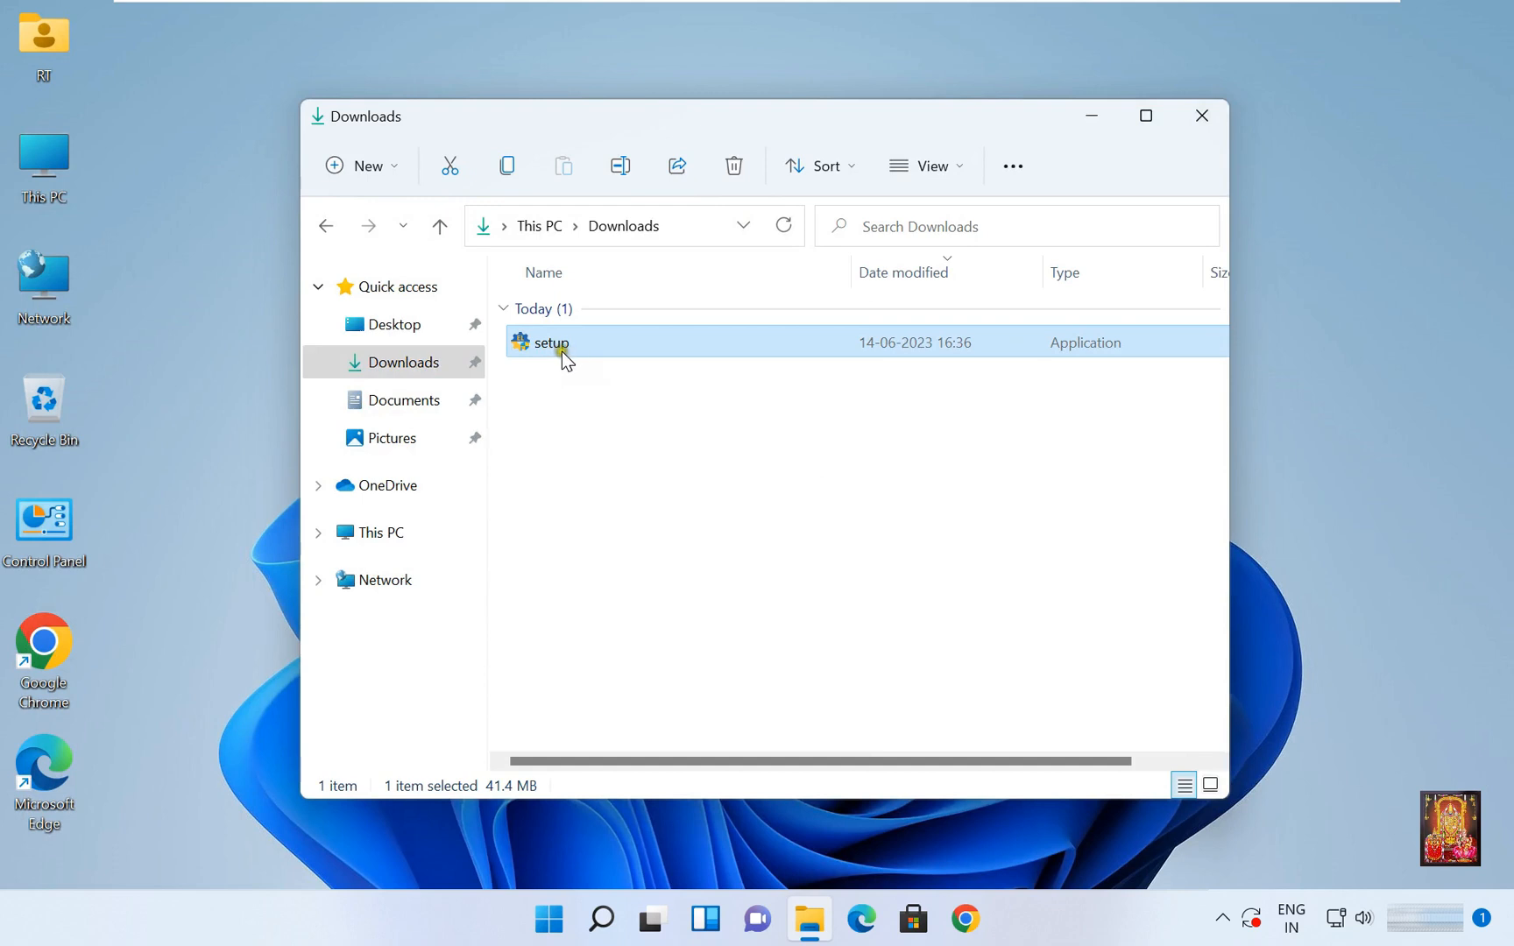
right_click(552, 342)
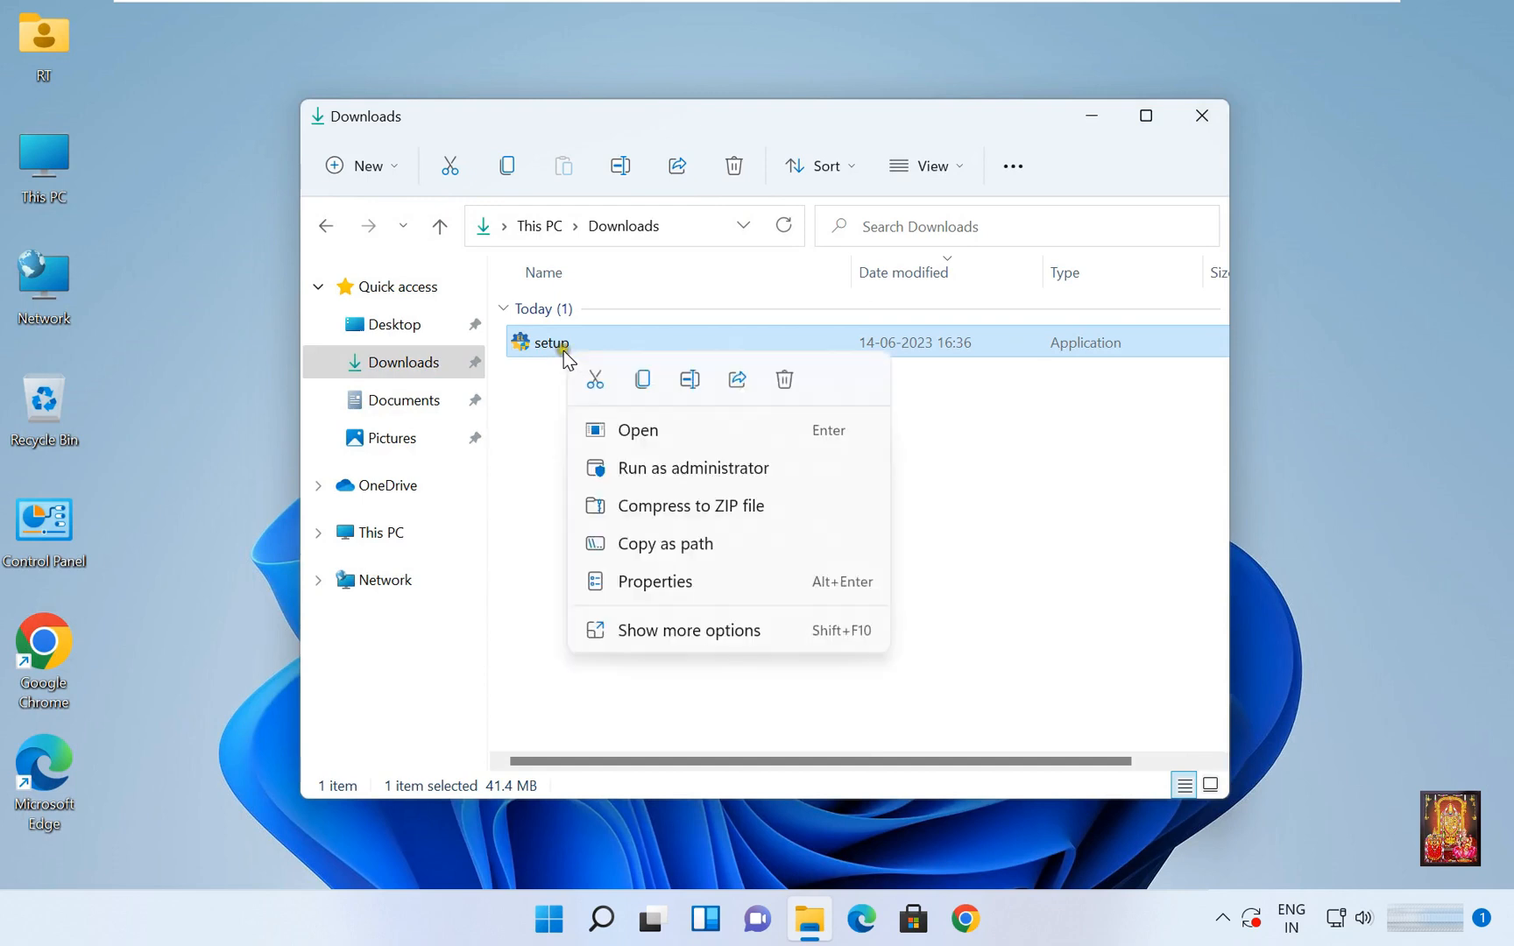
click(641, 446)
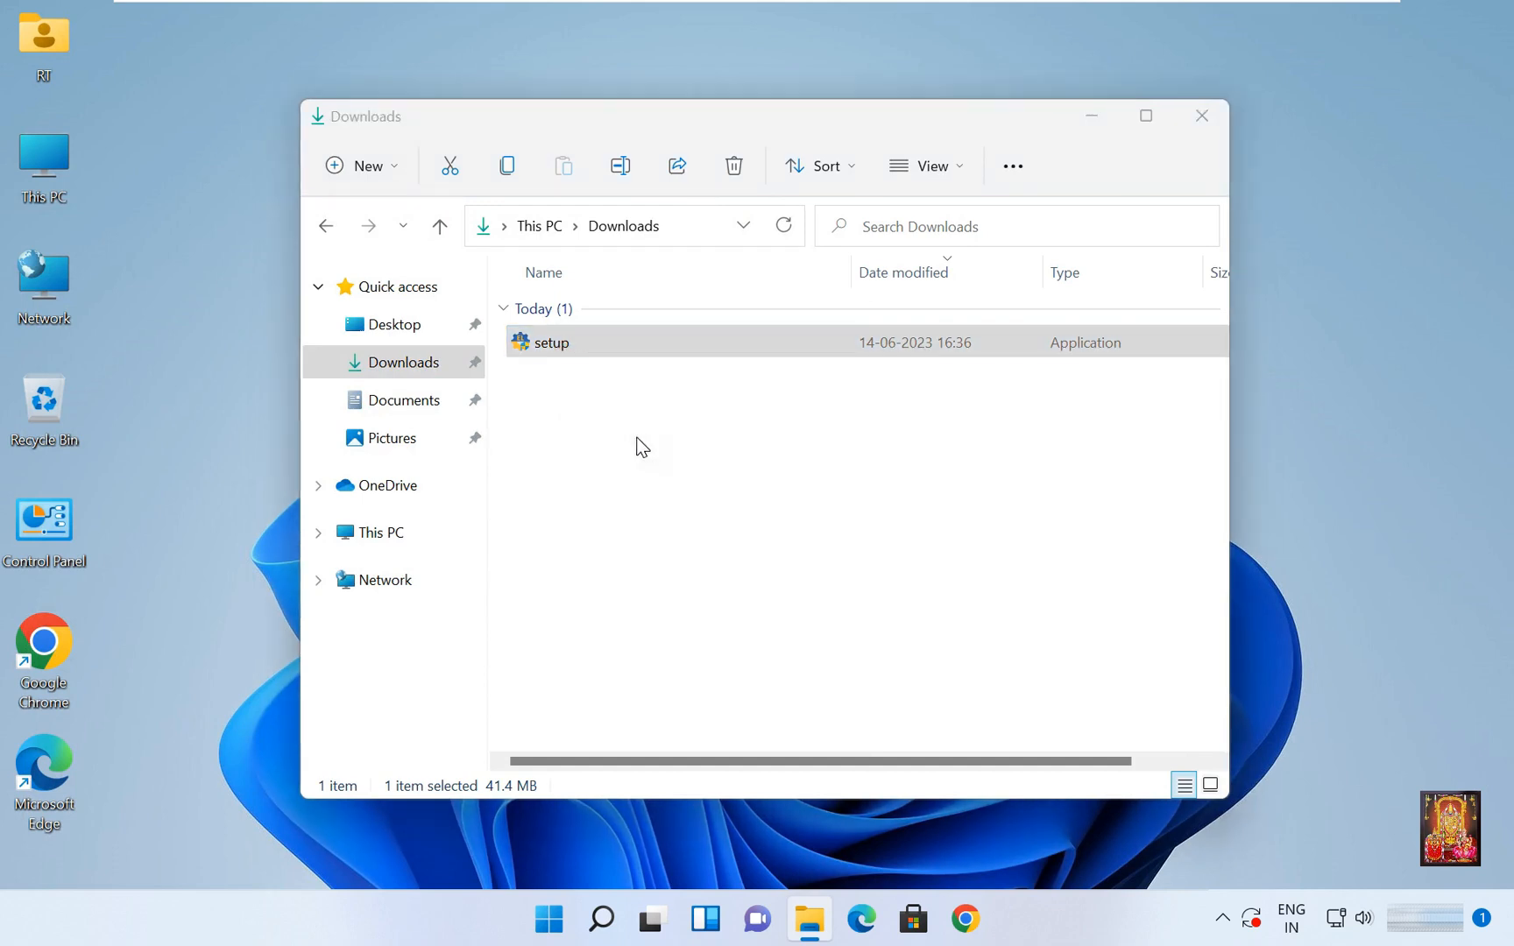
double_click(550, 342)
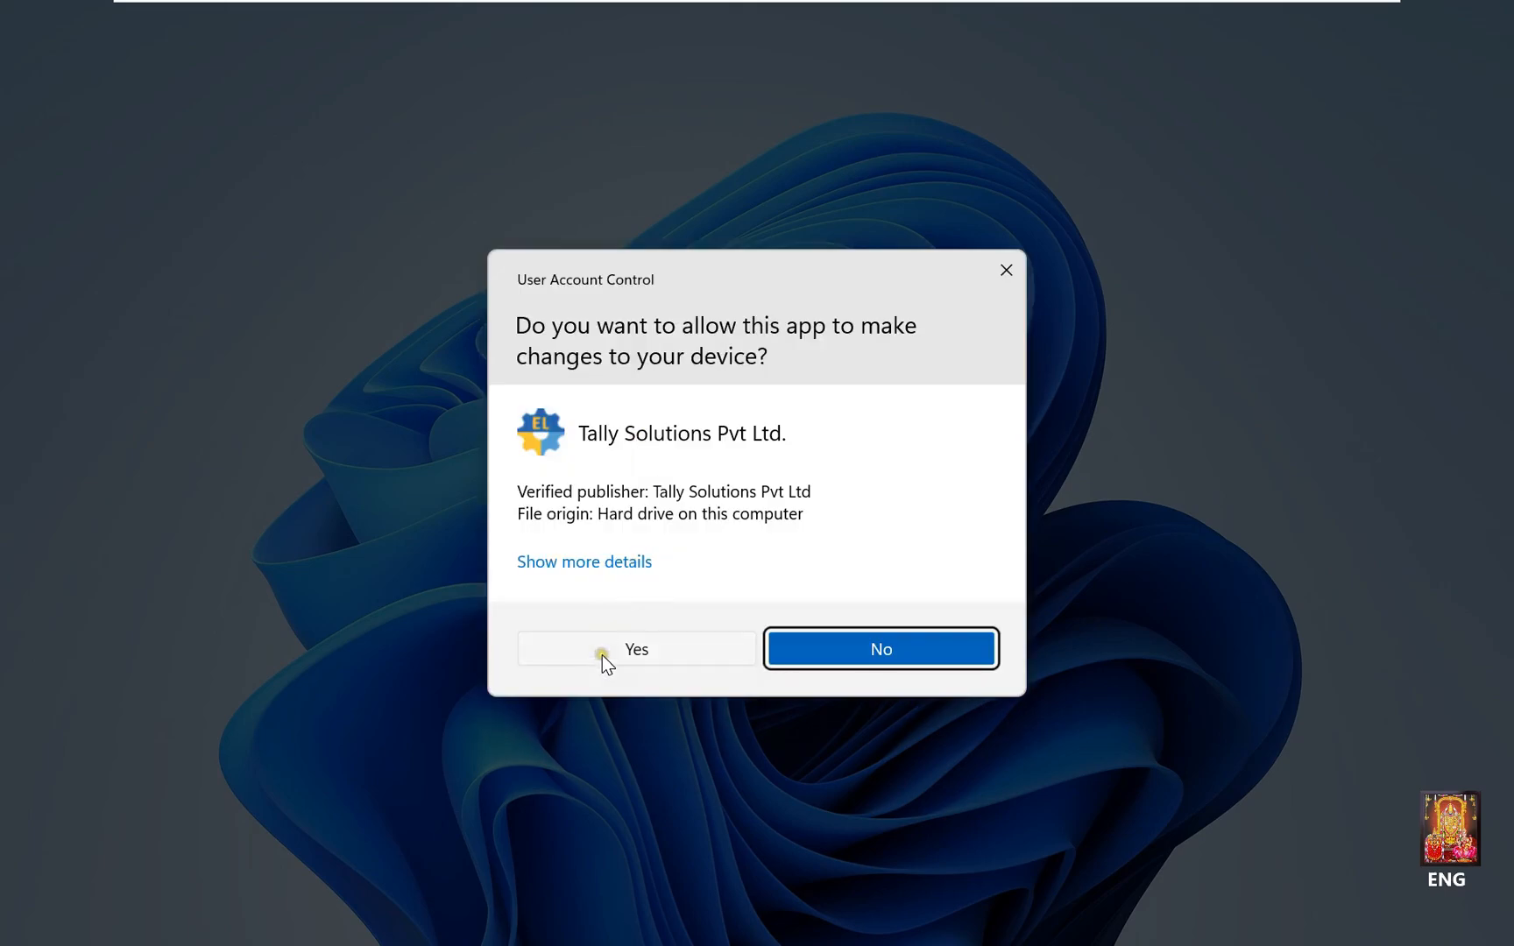
click(636, 648)
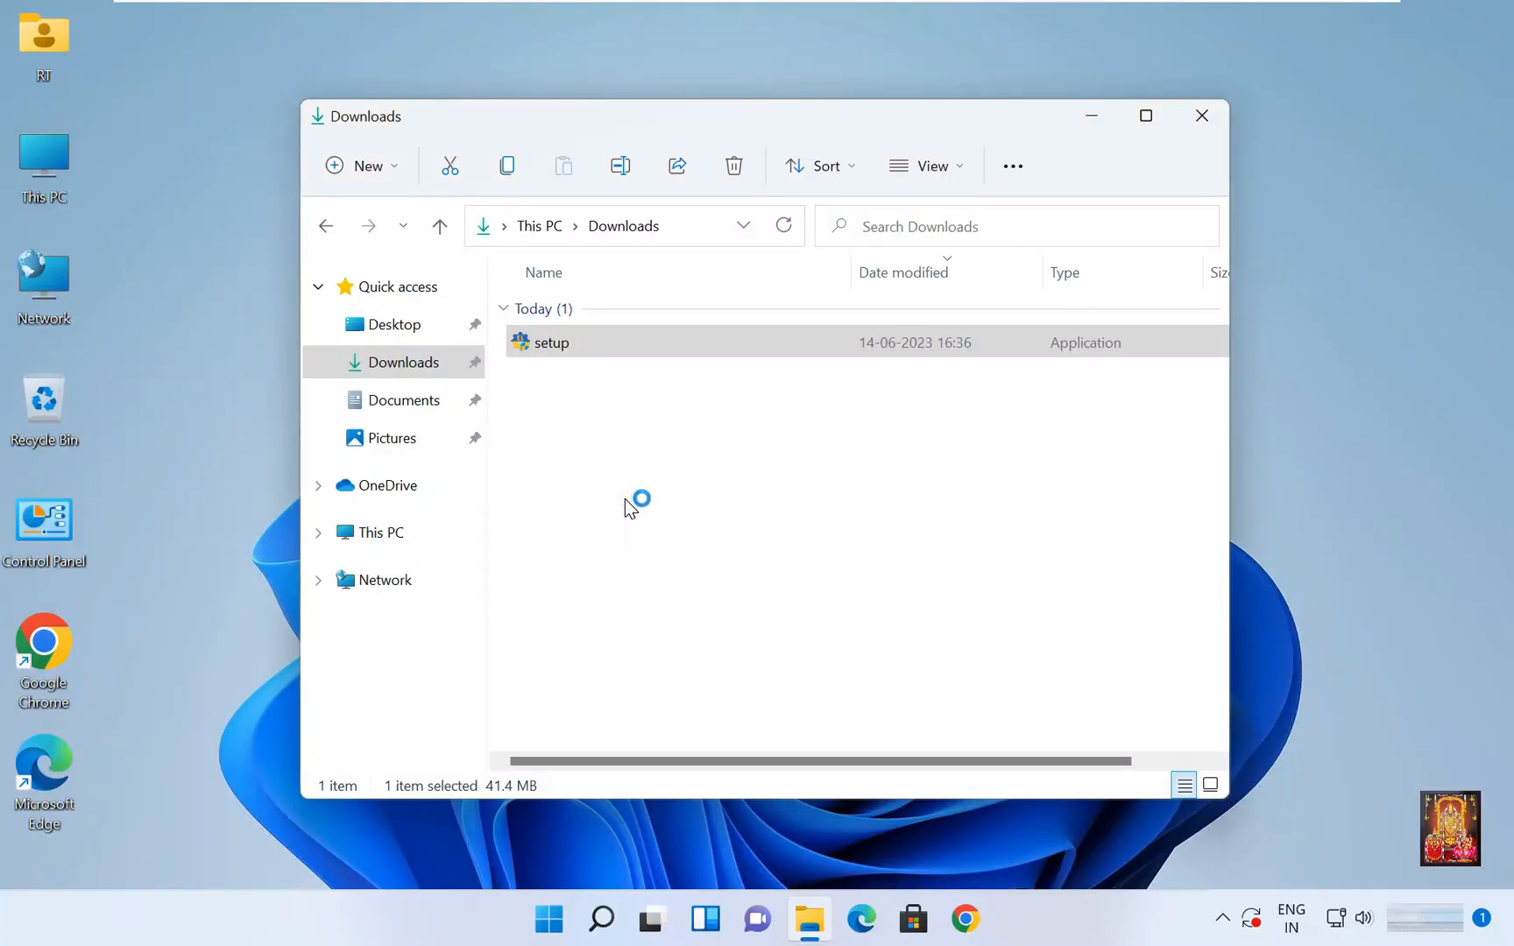
double_click(550, 343)
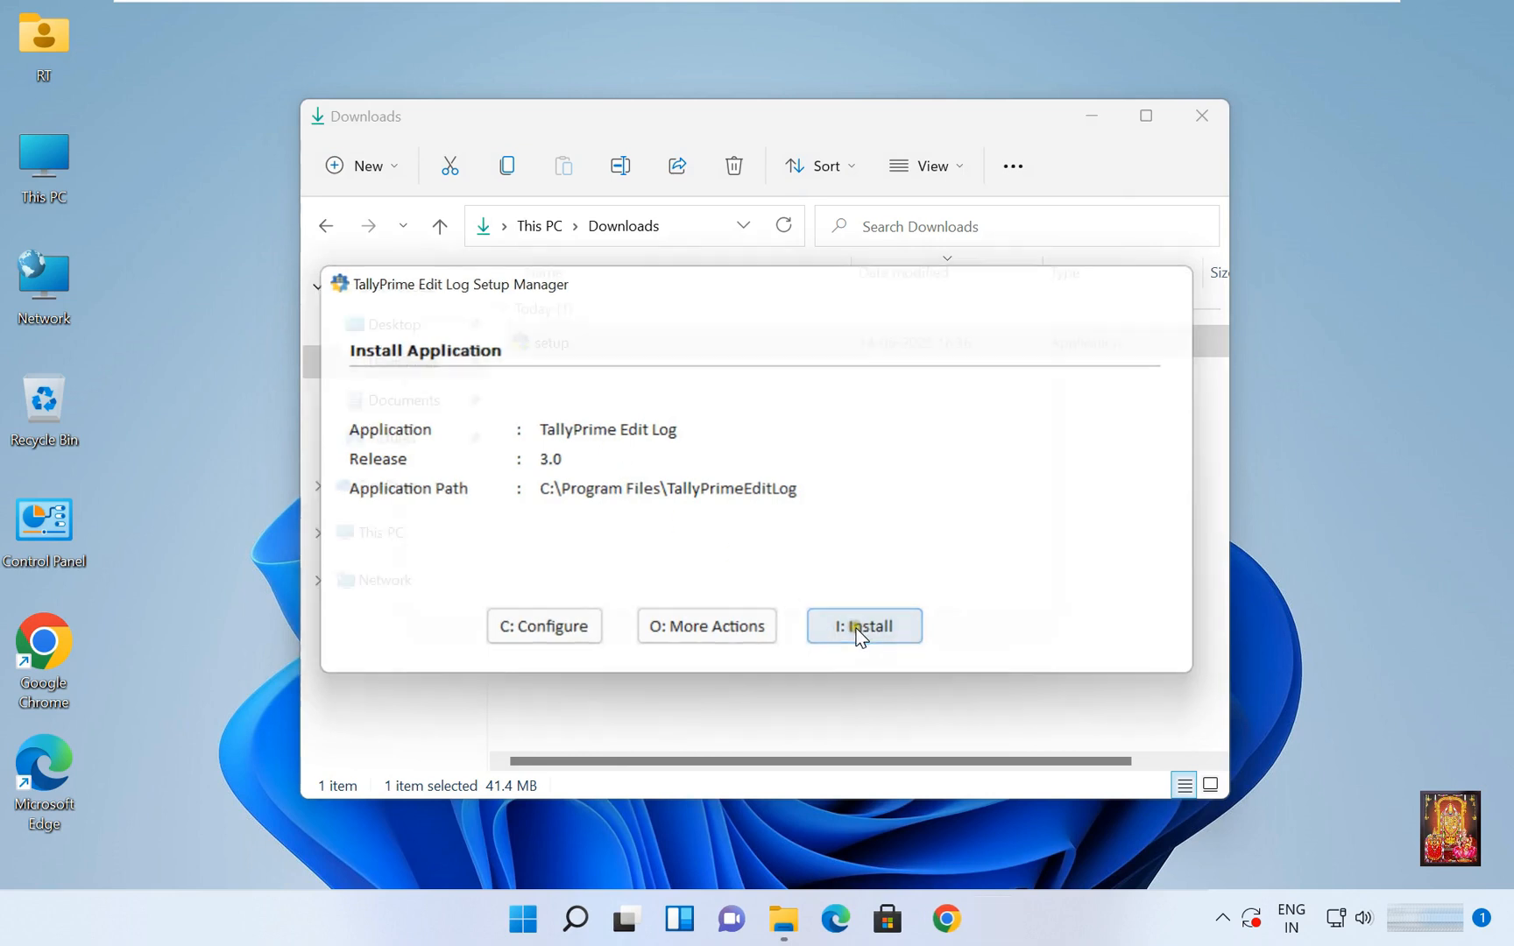
- Install TallyPrime Edit Log 3.0 and start it from the Installation Successful screen
click(862, 626)
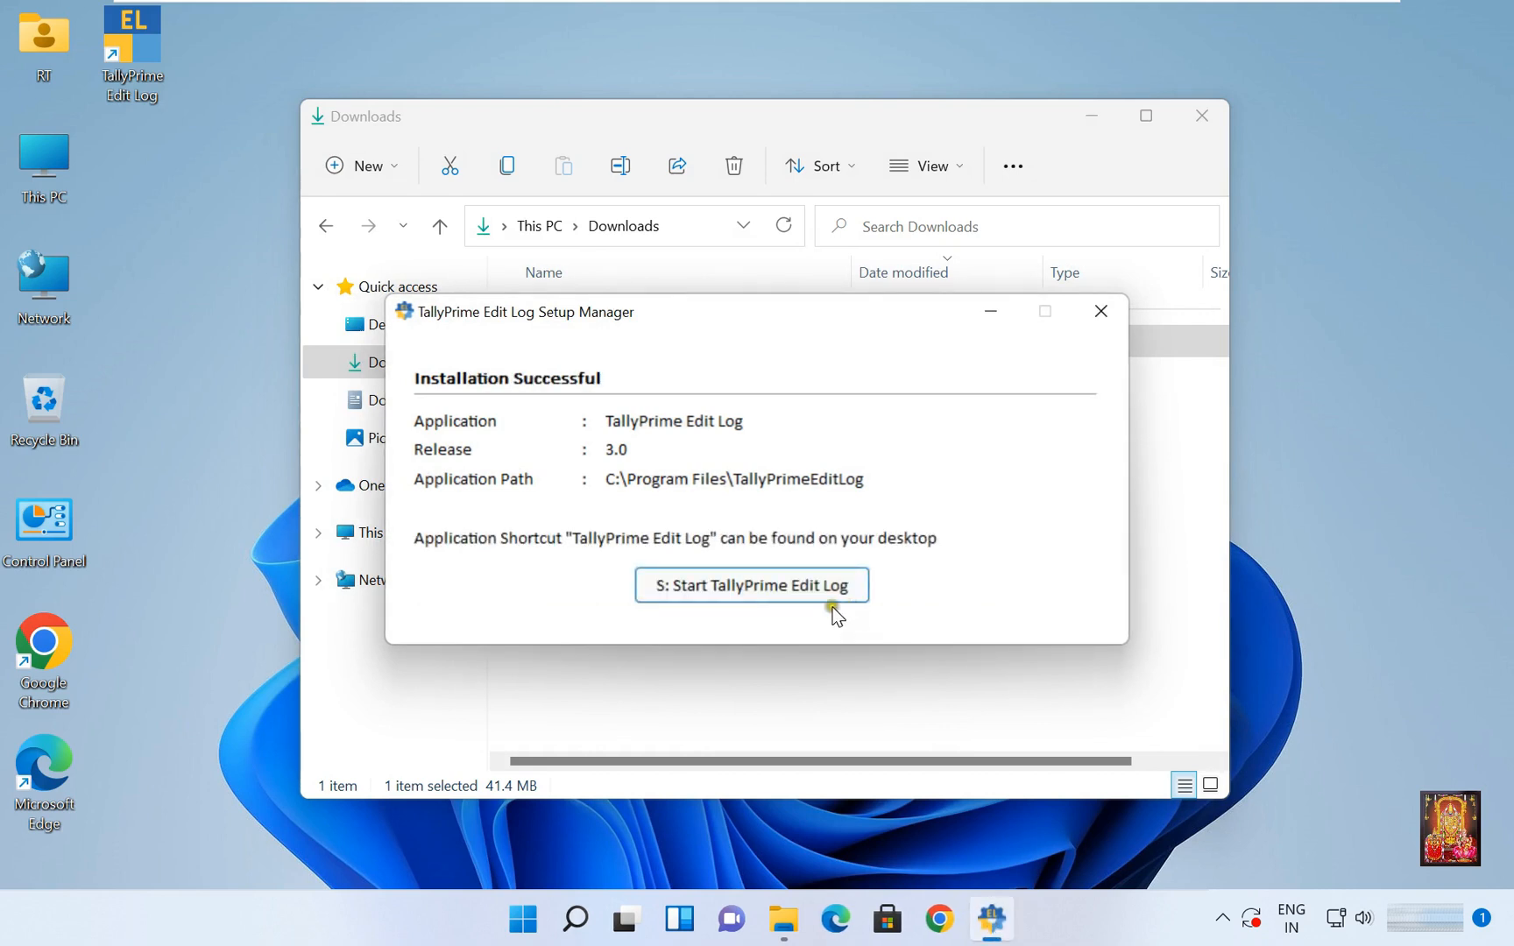
click(750, 585)
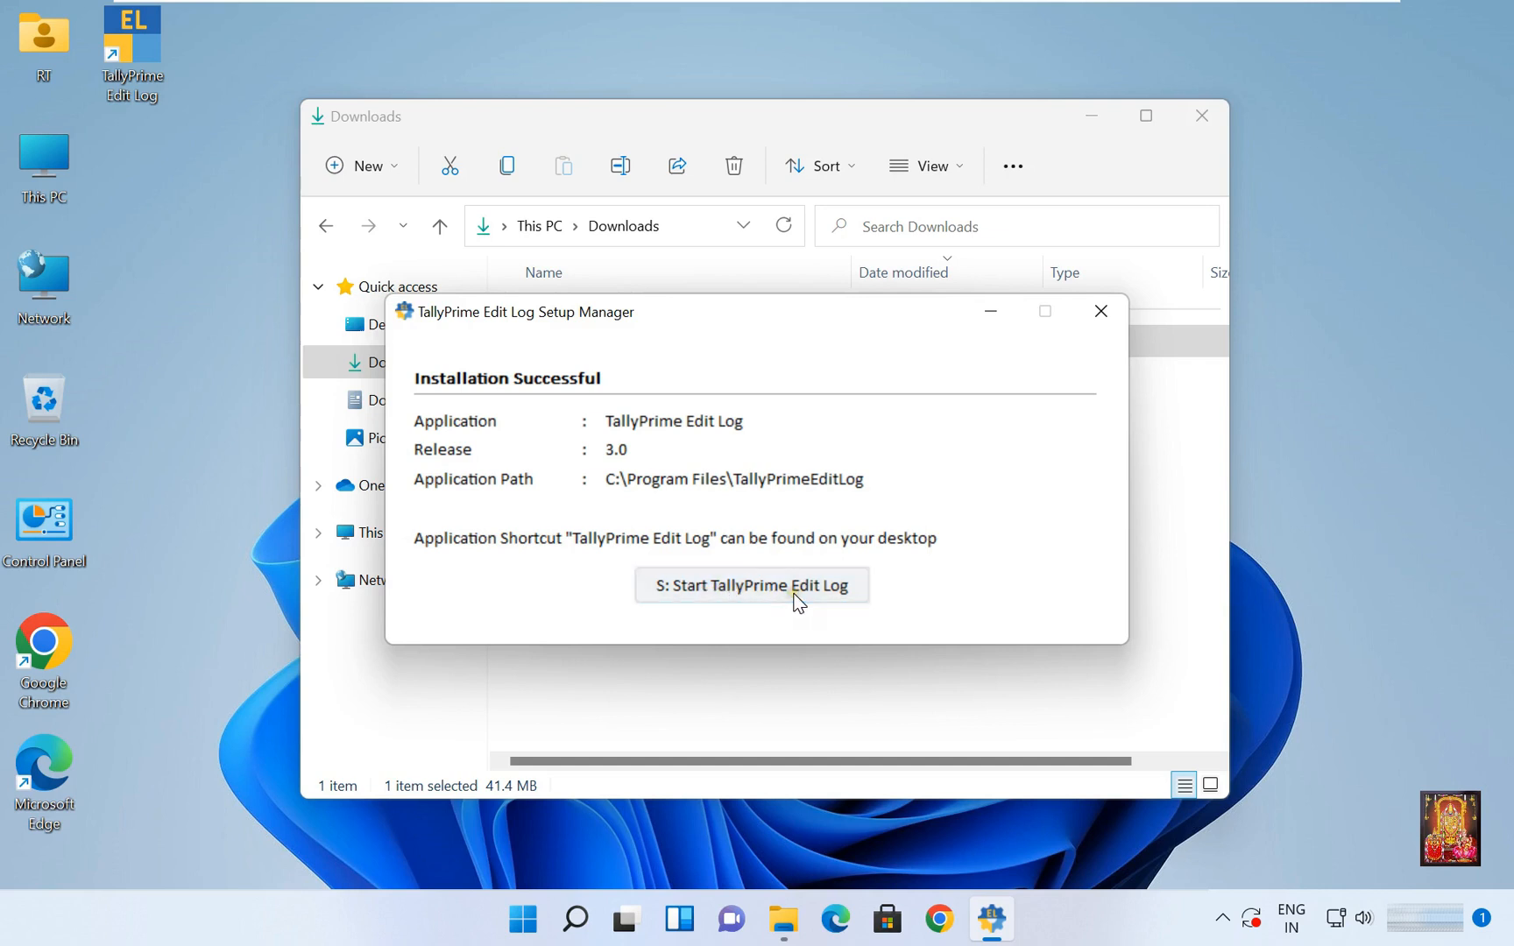
click(751, 585)
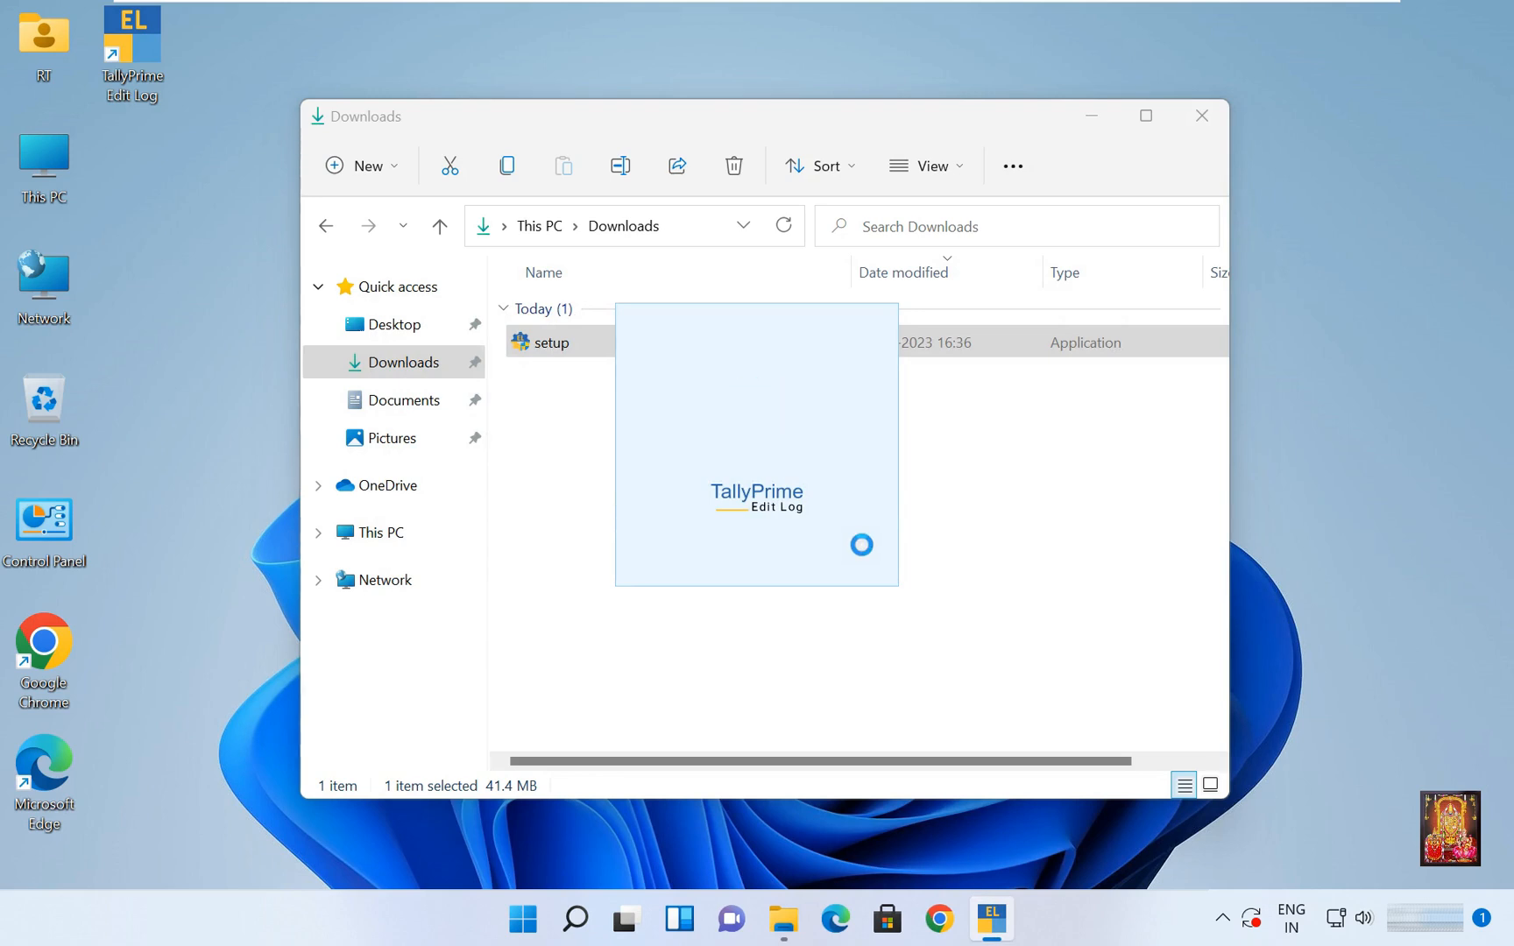
- Allow firewall access on private and public networks and accept the default India startup settings
click(1201, 115)
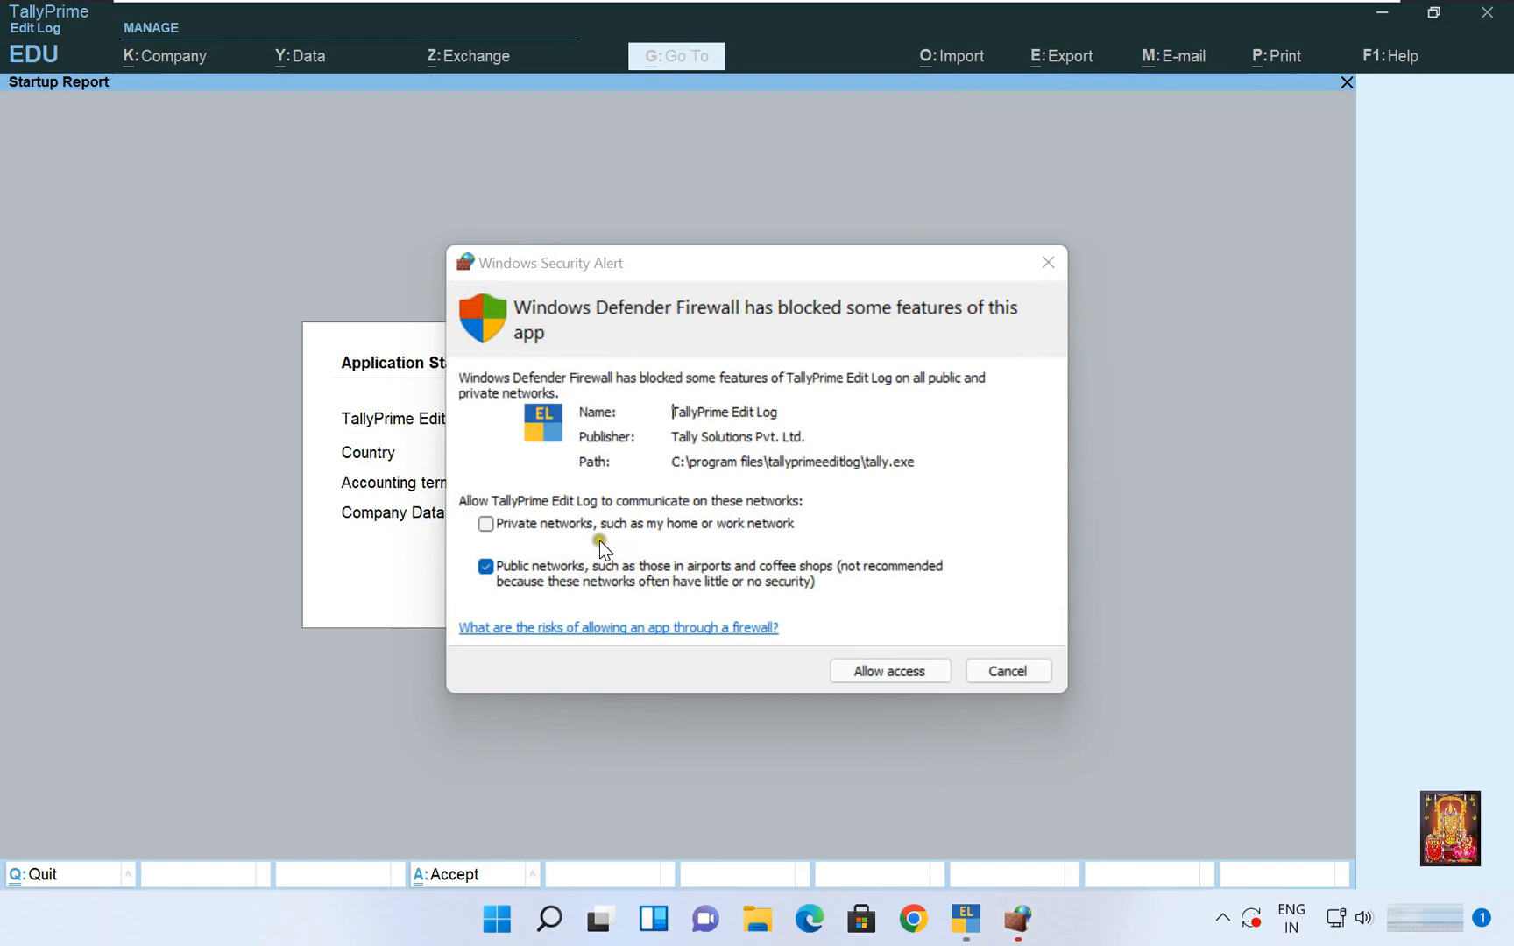
click(485, 524)
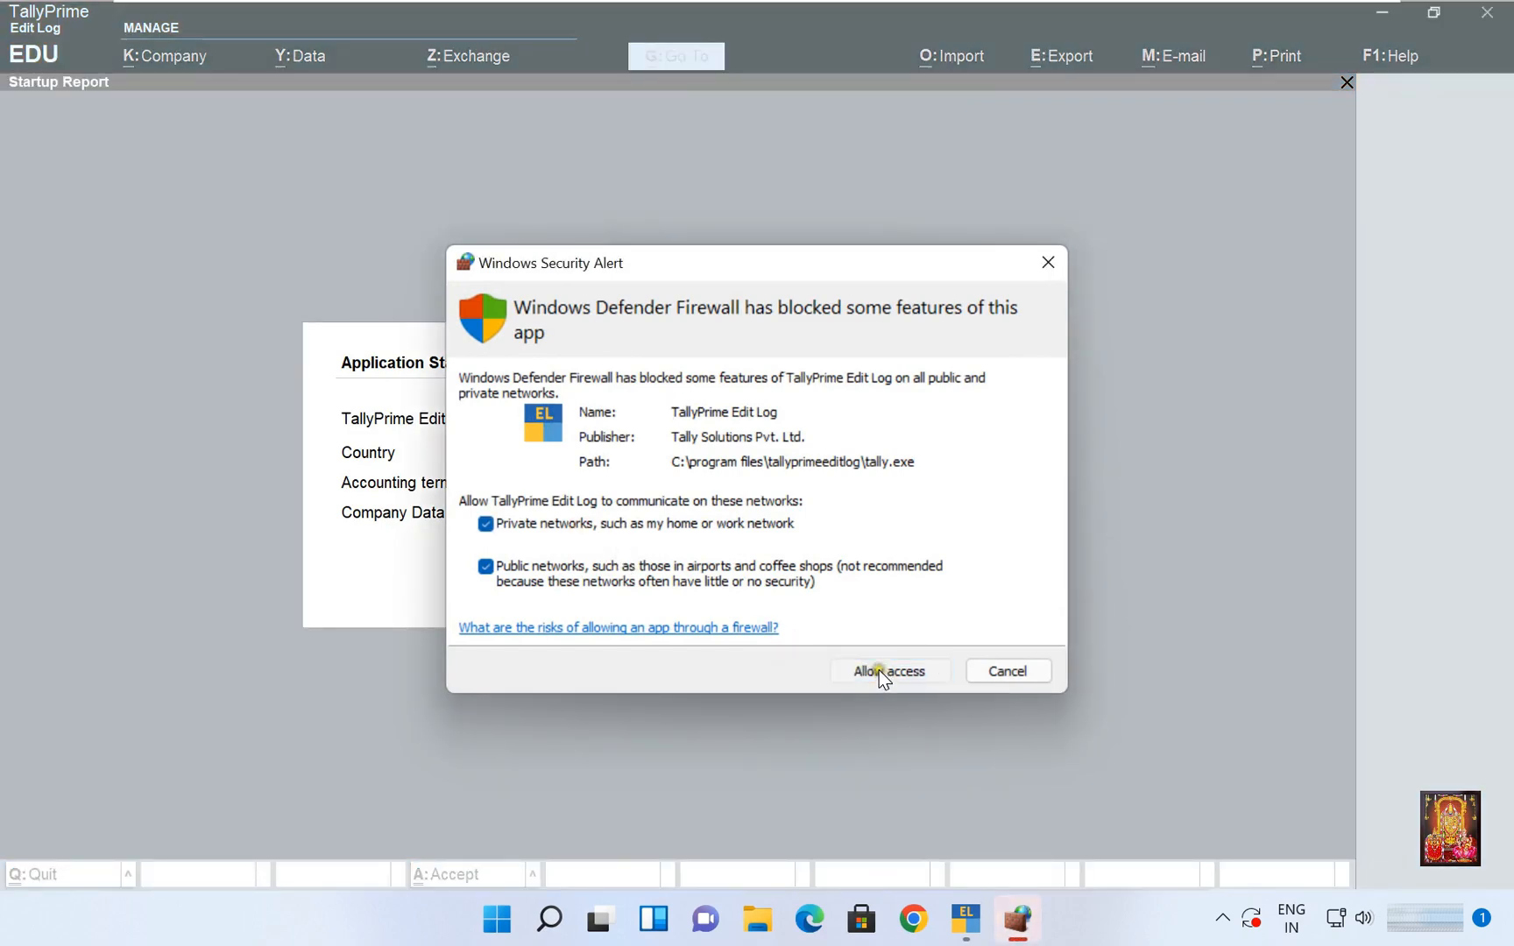
click(887, 671)
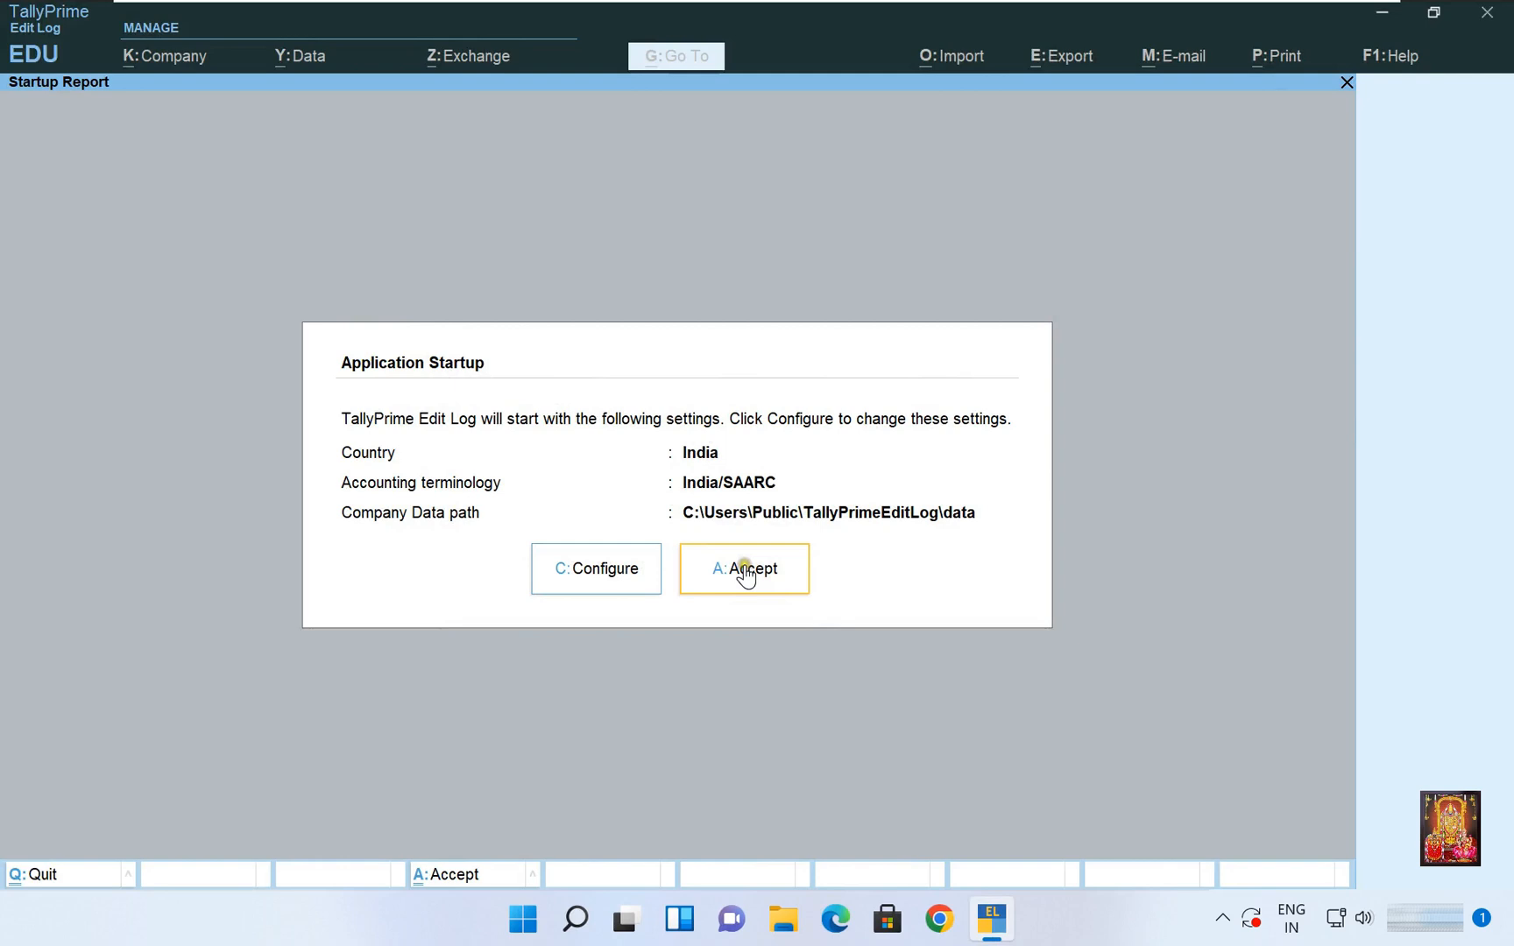
click(743, 567)
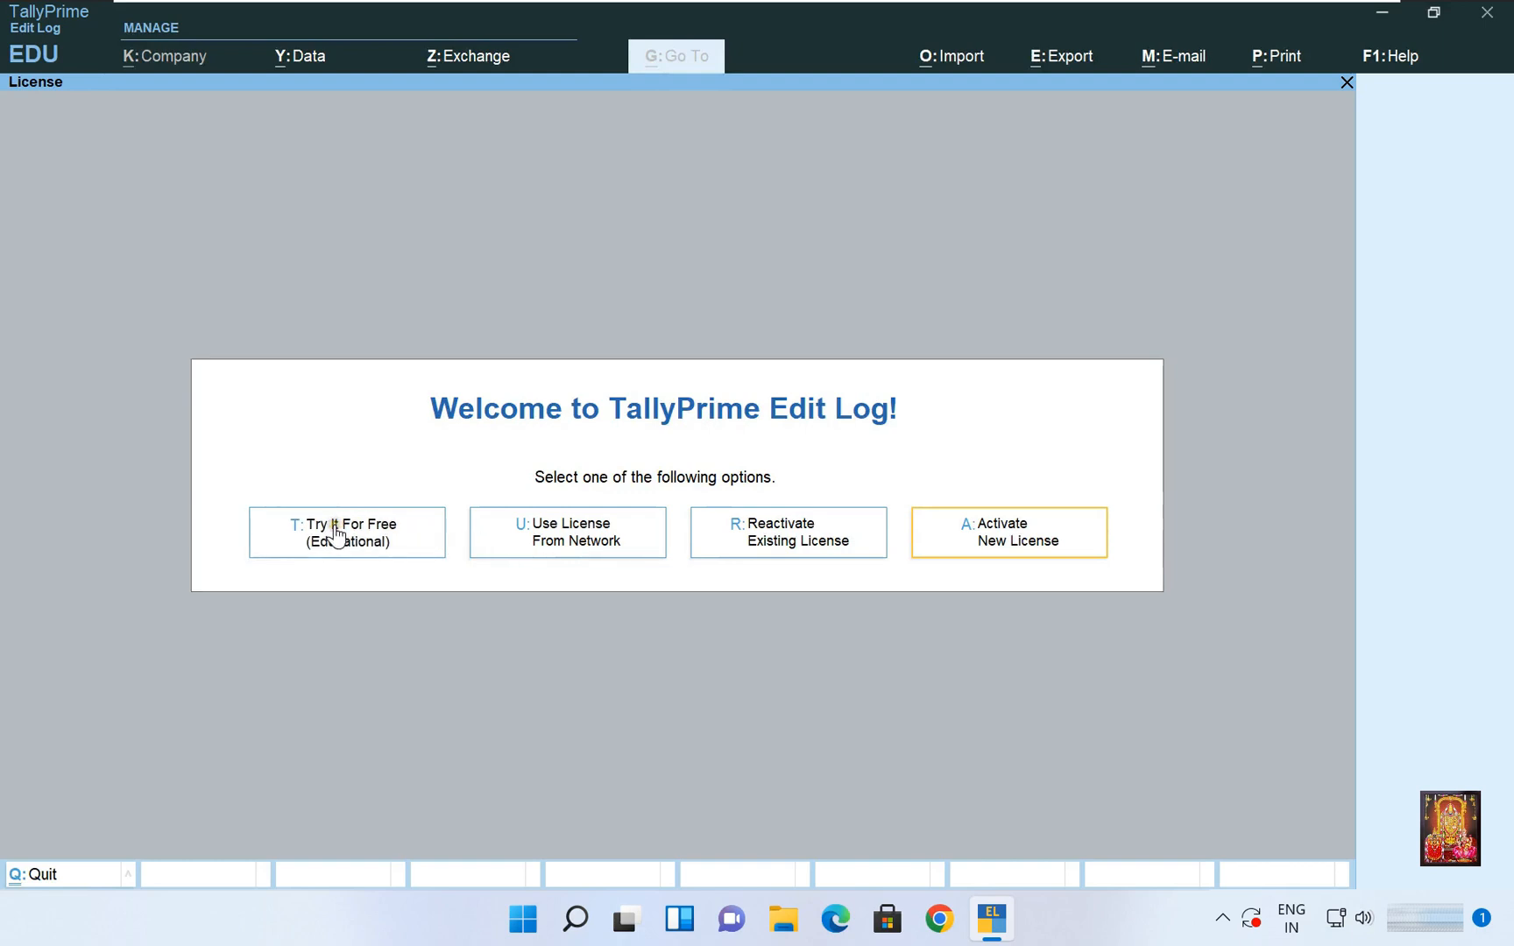
- Choose 'Try It For Free (Educational)' to reach the empty Select Company list
click(345, 531)
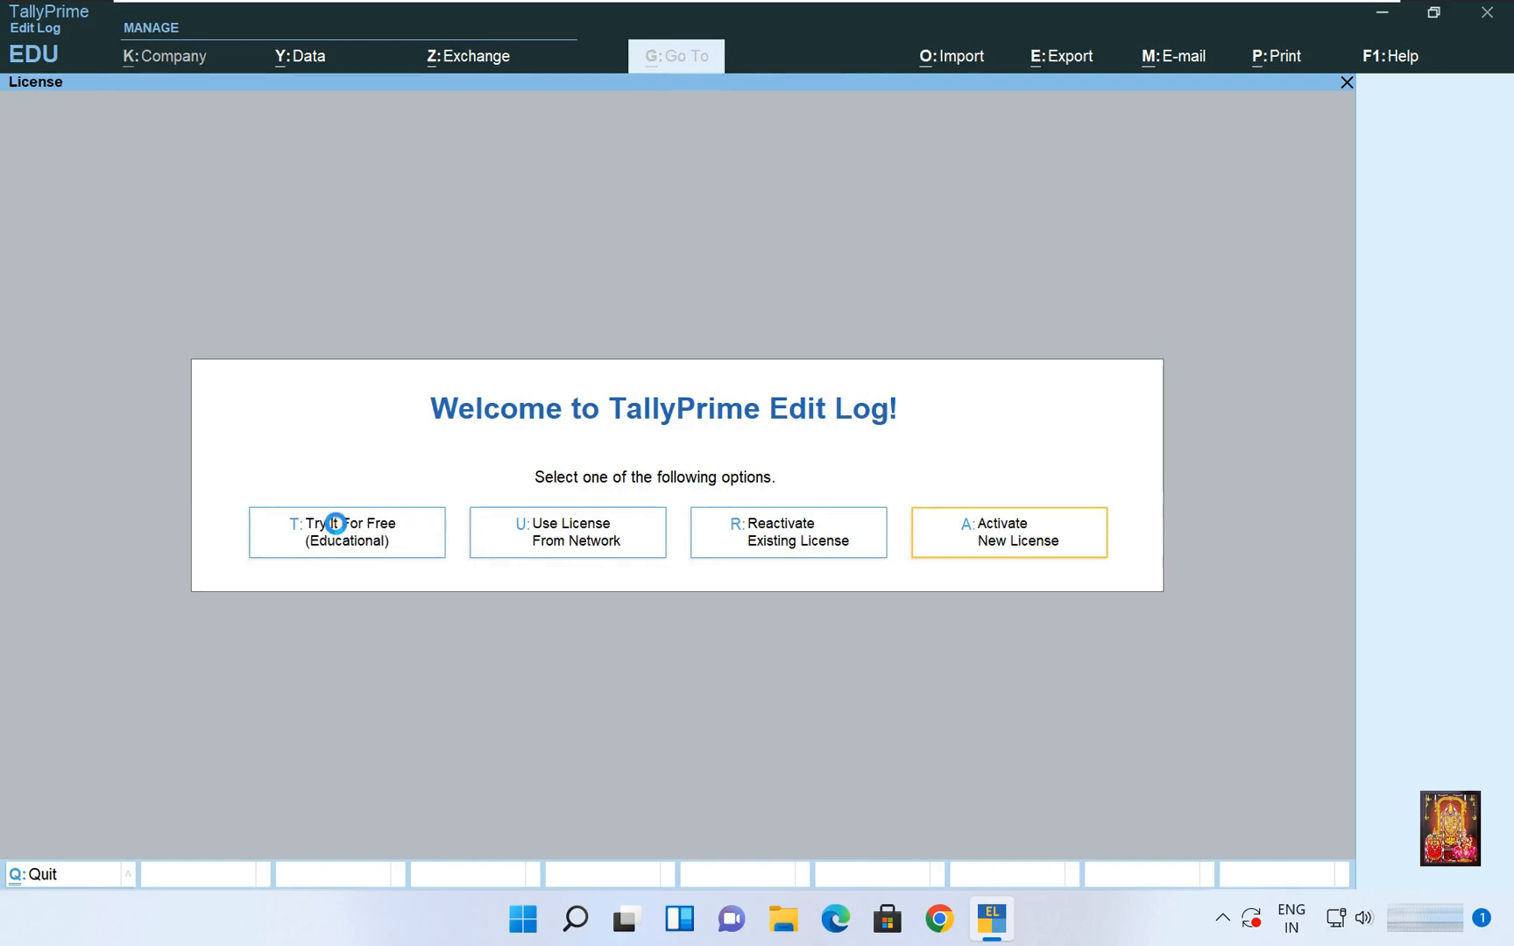
click(345, 533)
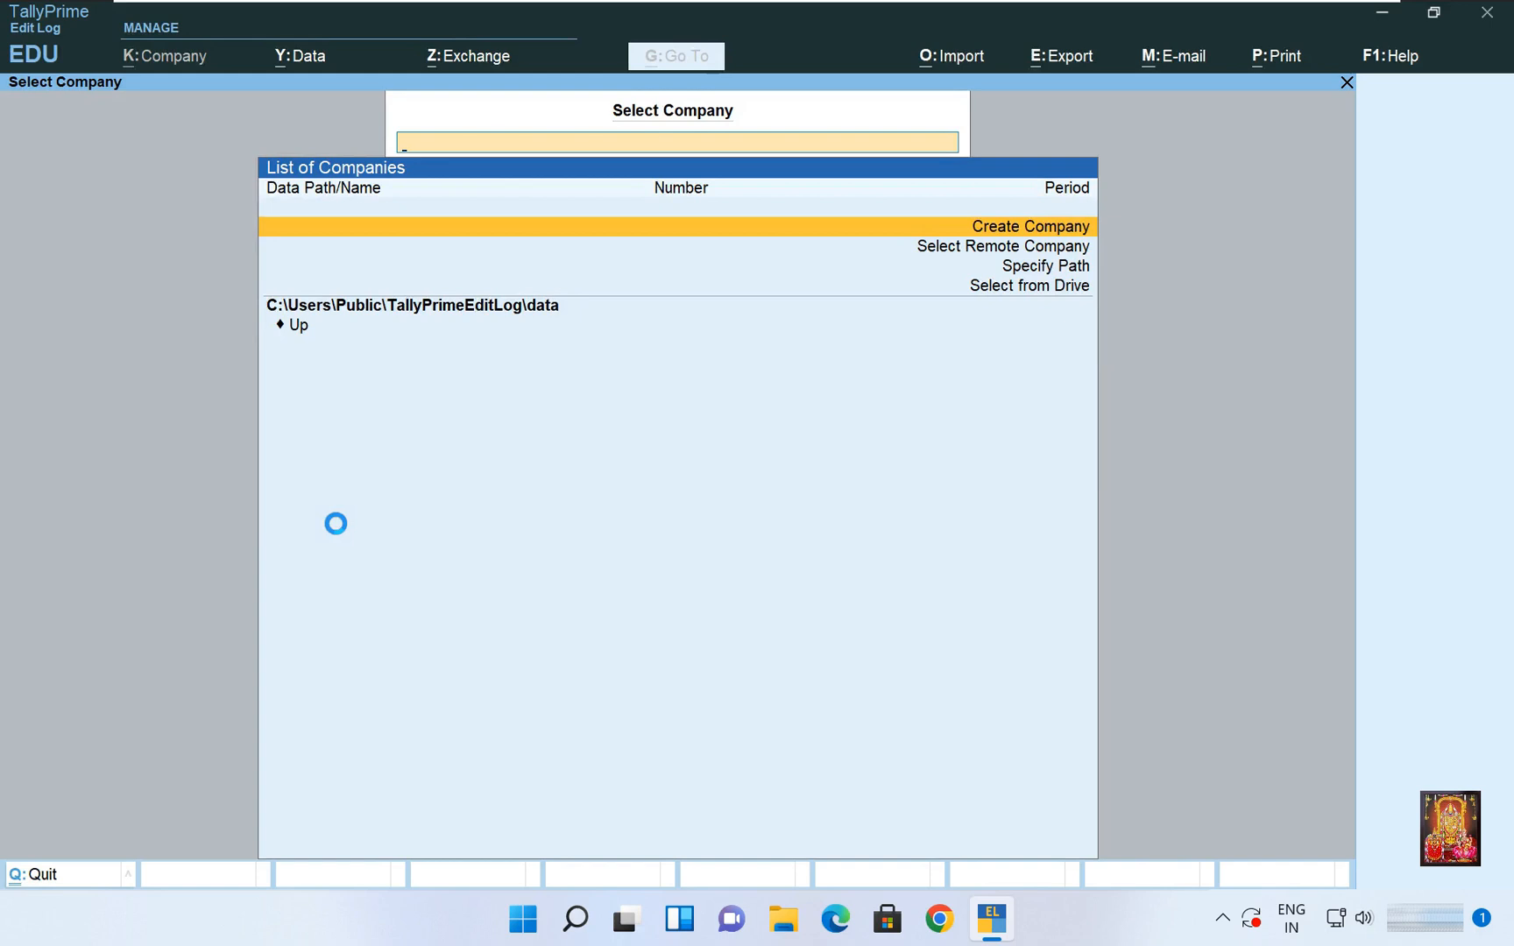
mouse_move(1346, 170)
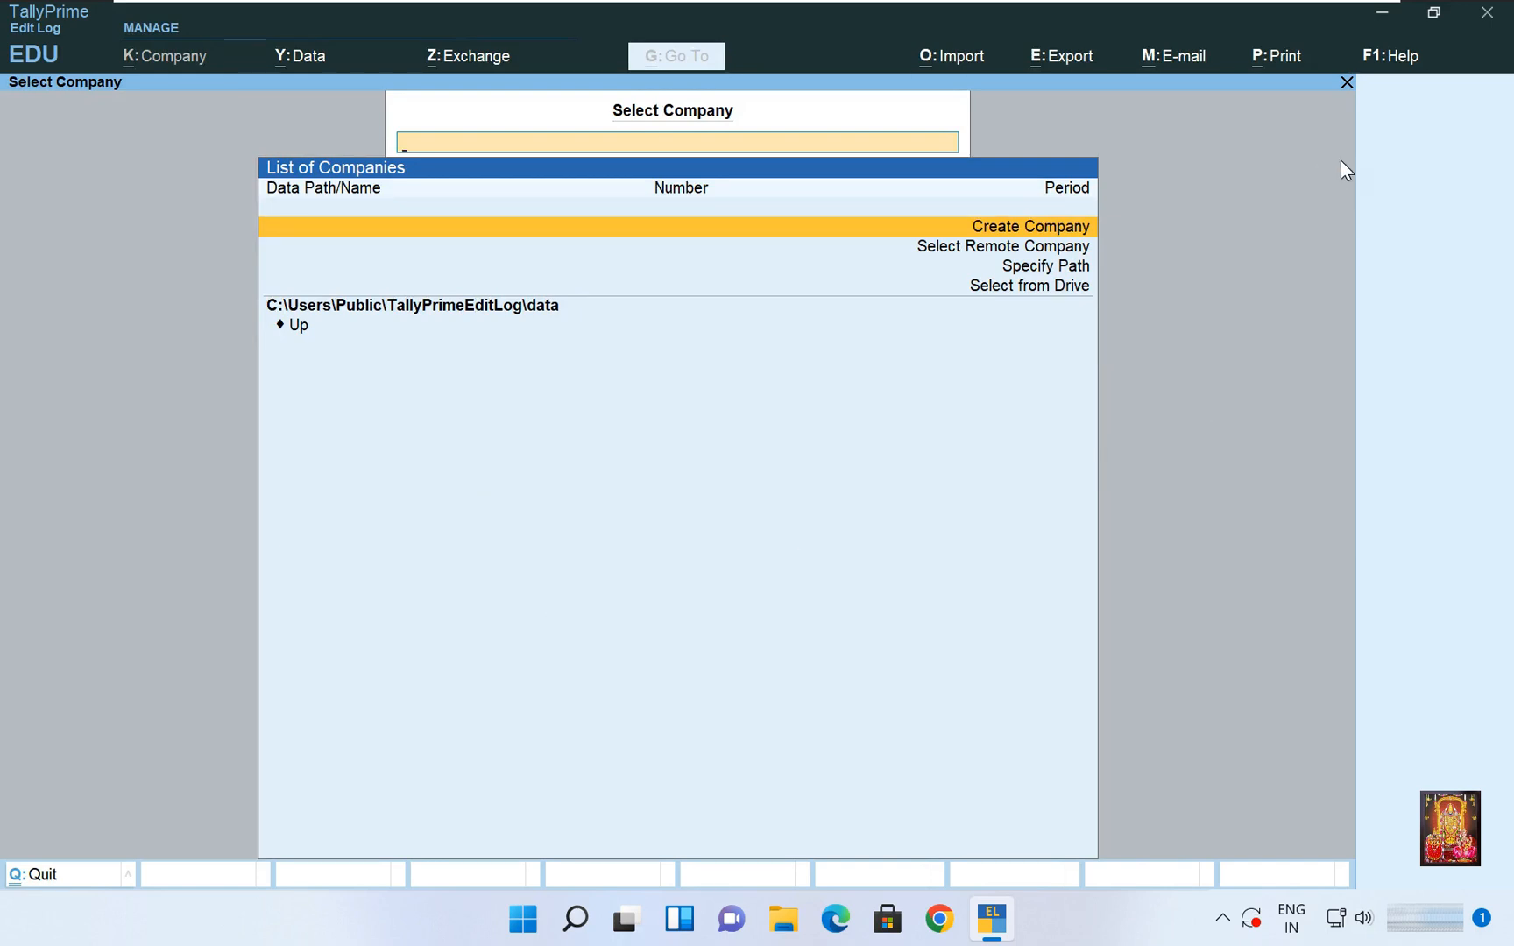
click(1389, 55)
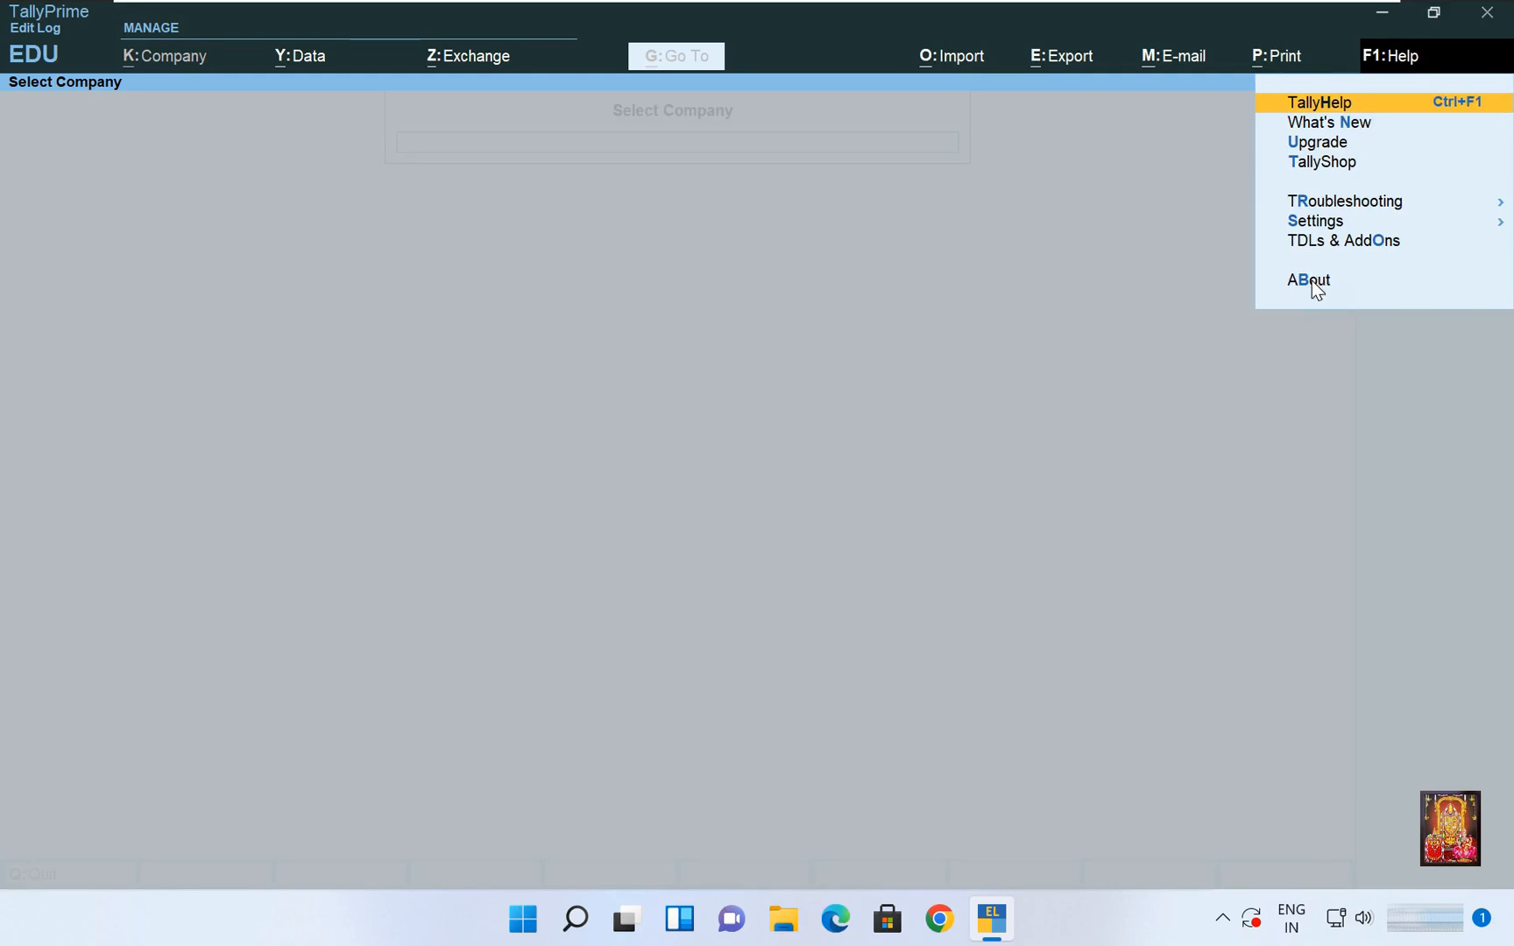
- Show the About details confirming release 3.0 (Latest) in Educational Mode via F1: Help
click(1309, 281)
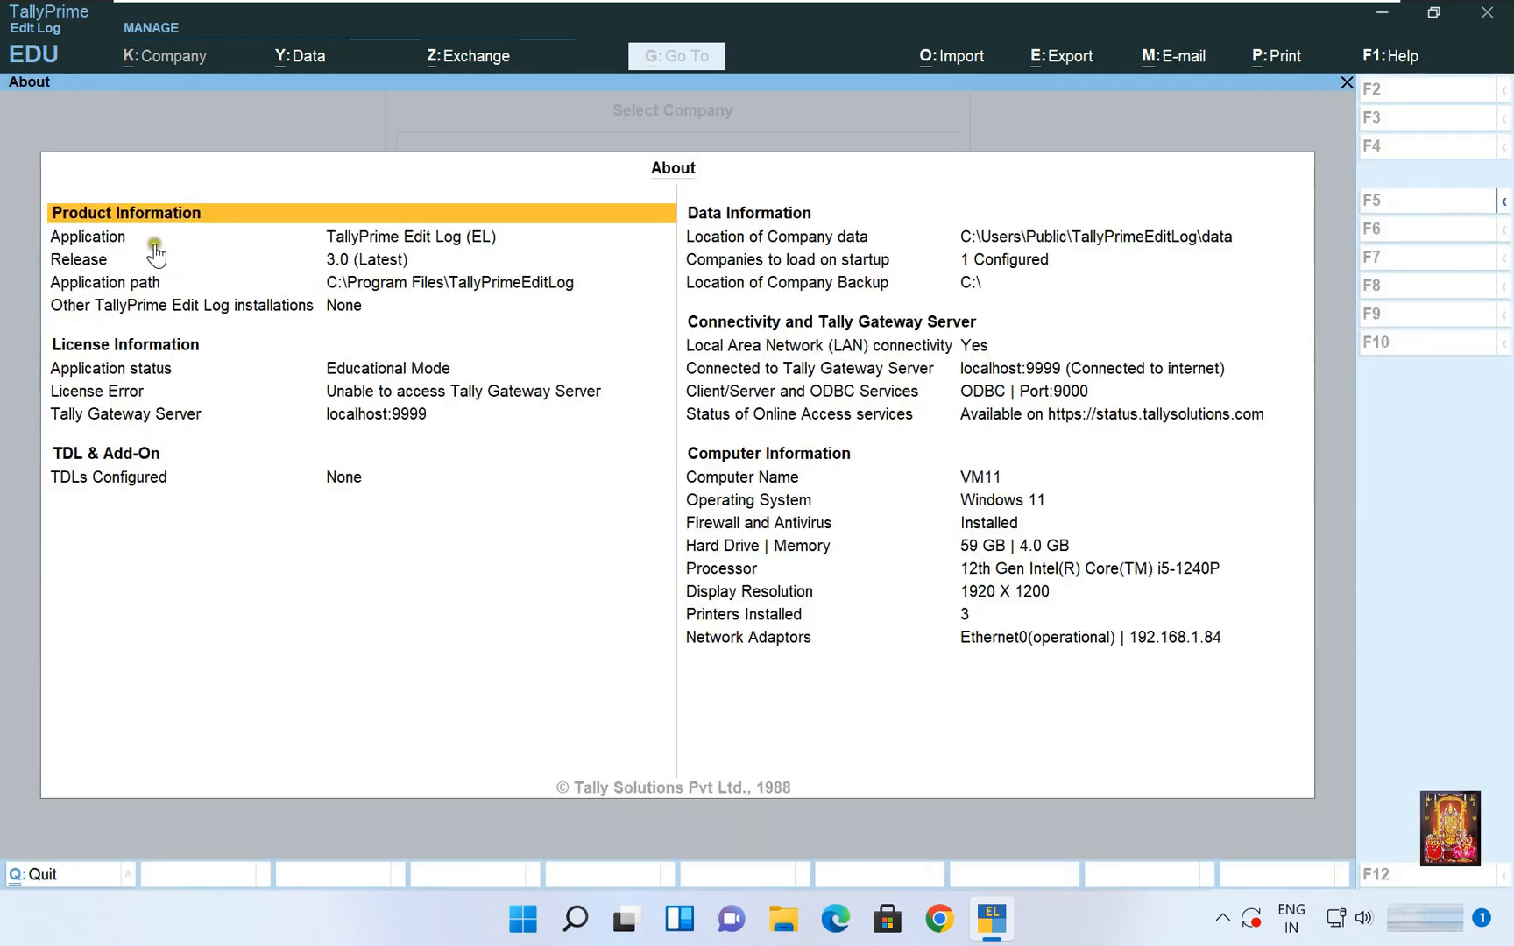
mouse_move(380, 259)
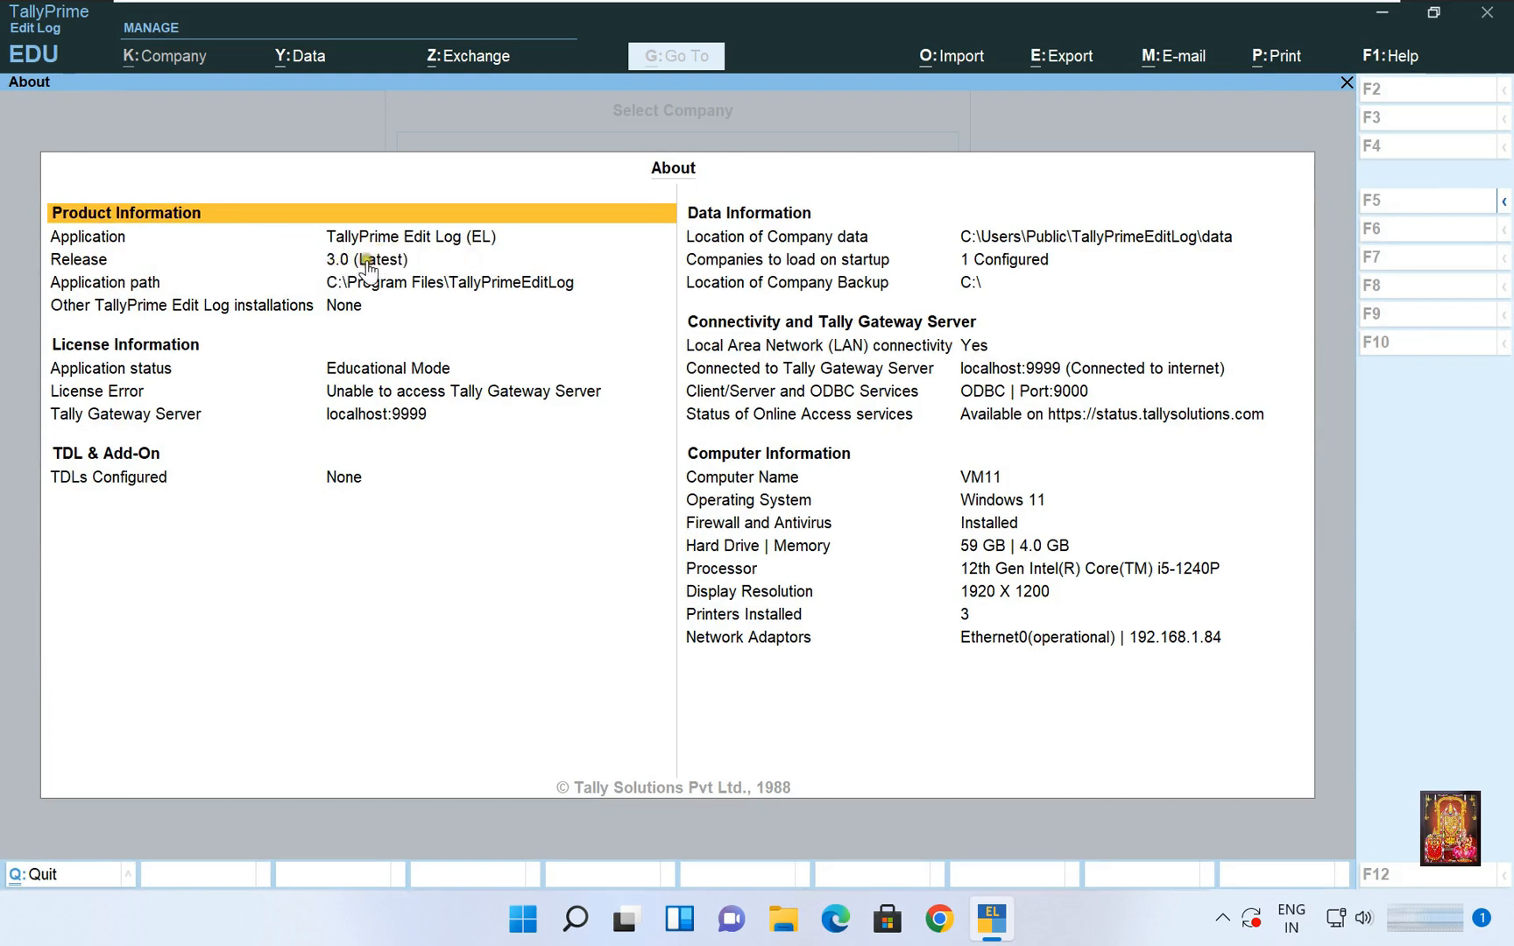
mouse_move(373, 396)
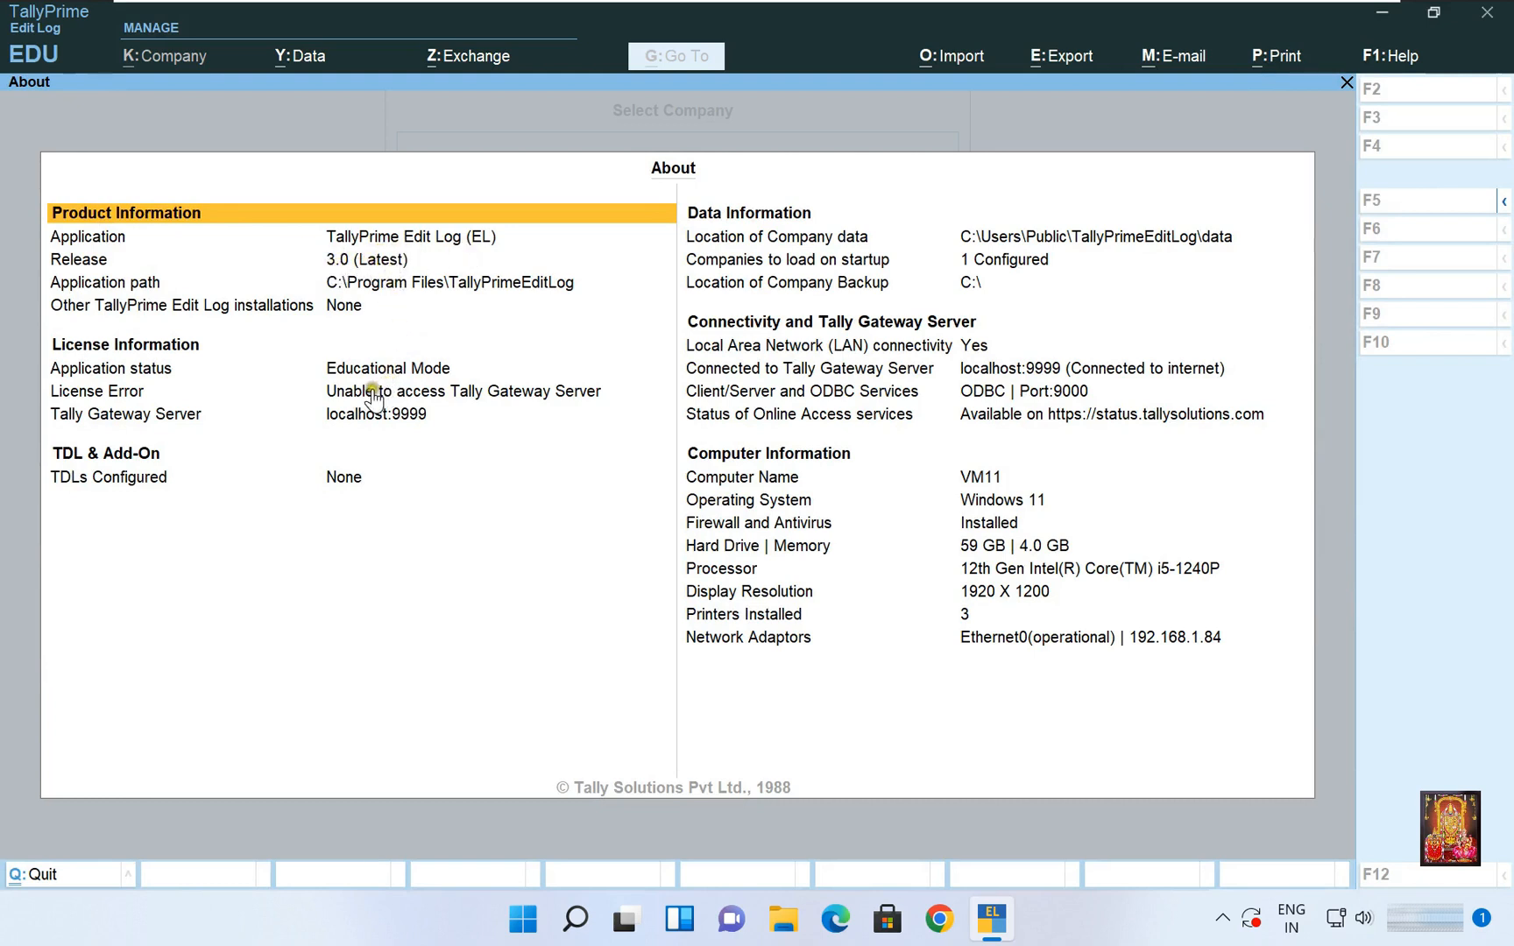
mouse_move(384, 548)
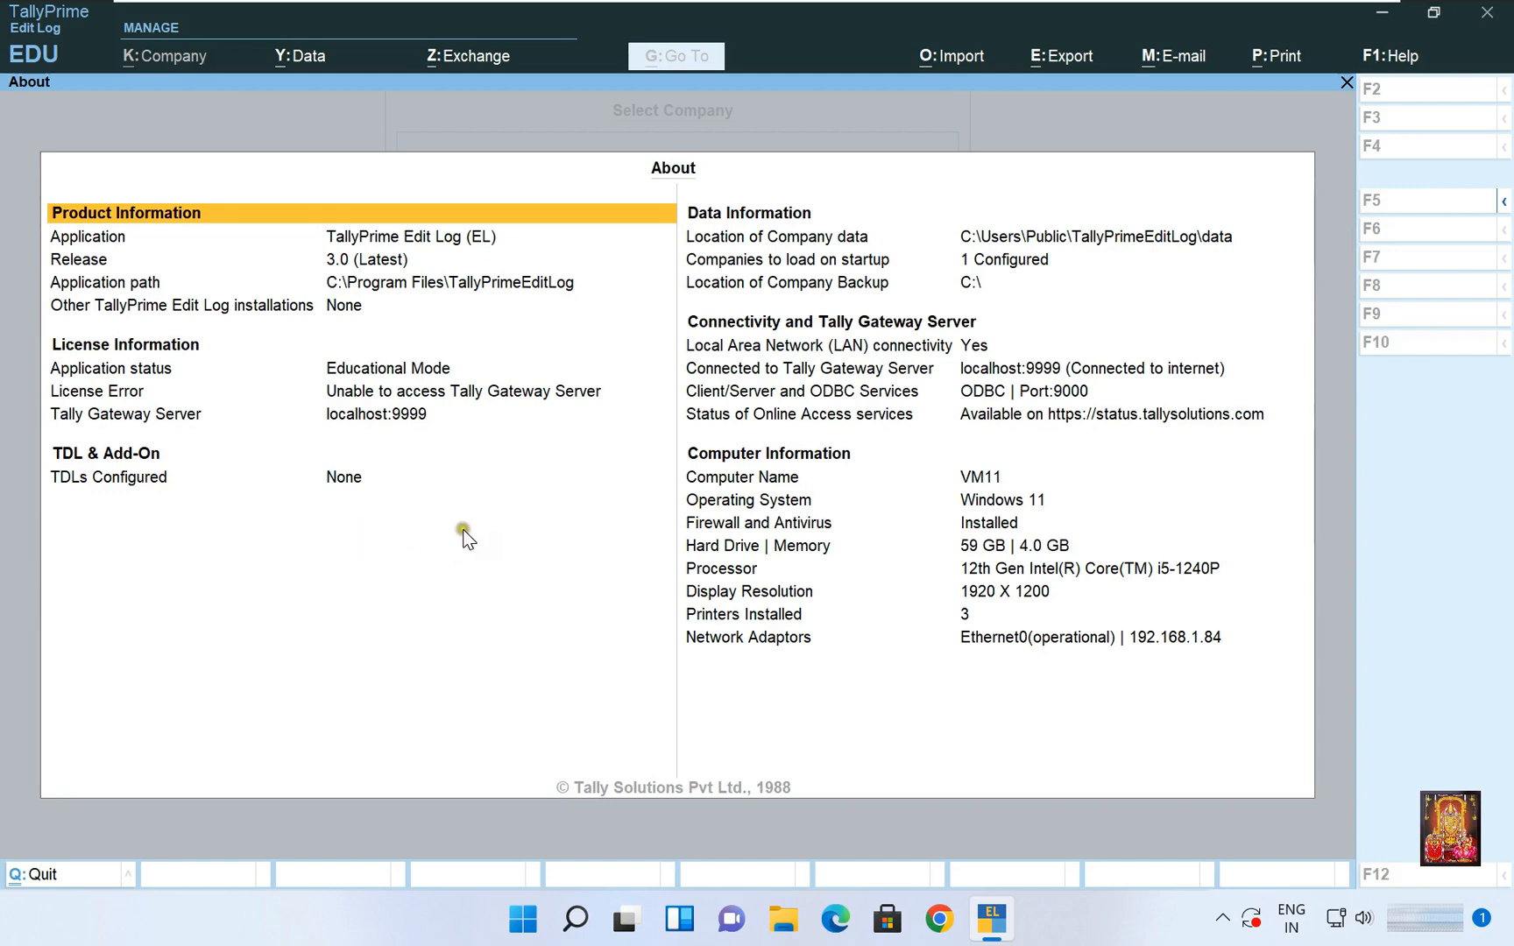
mouse_move(694, 149)
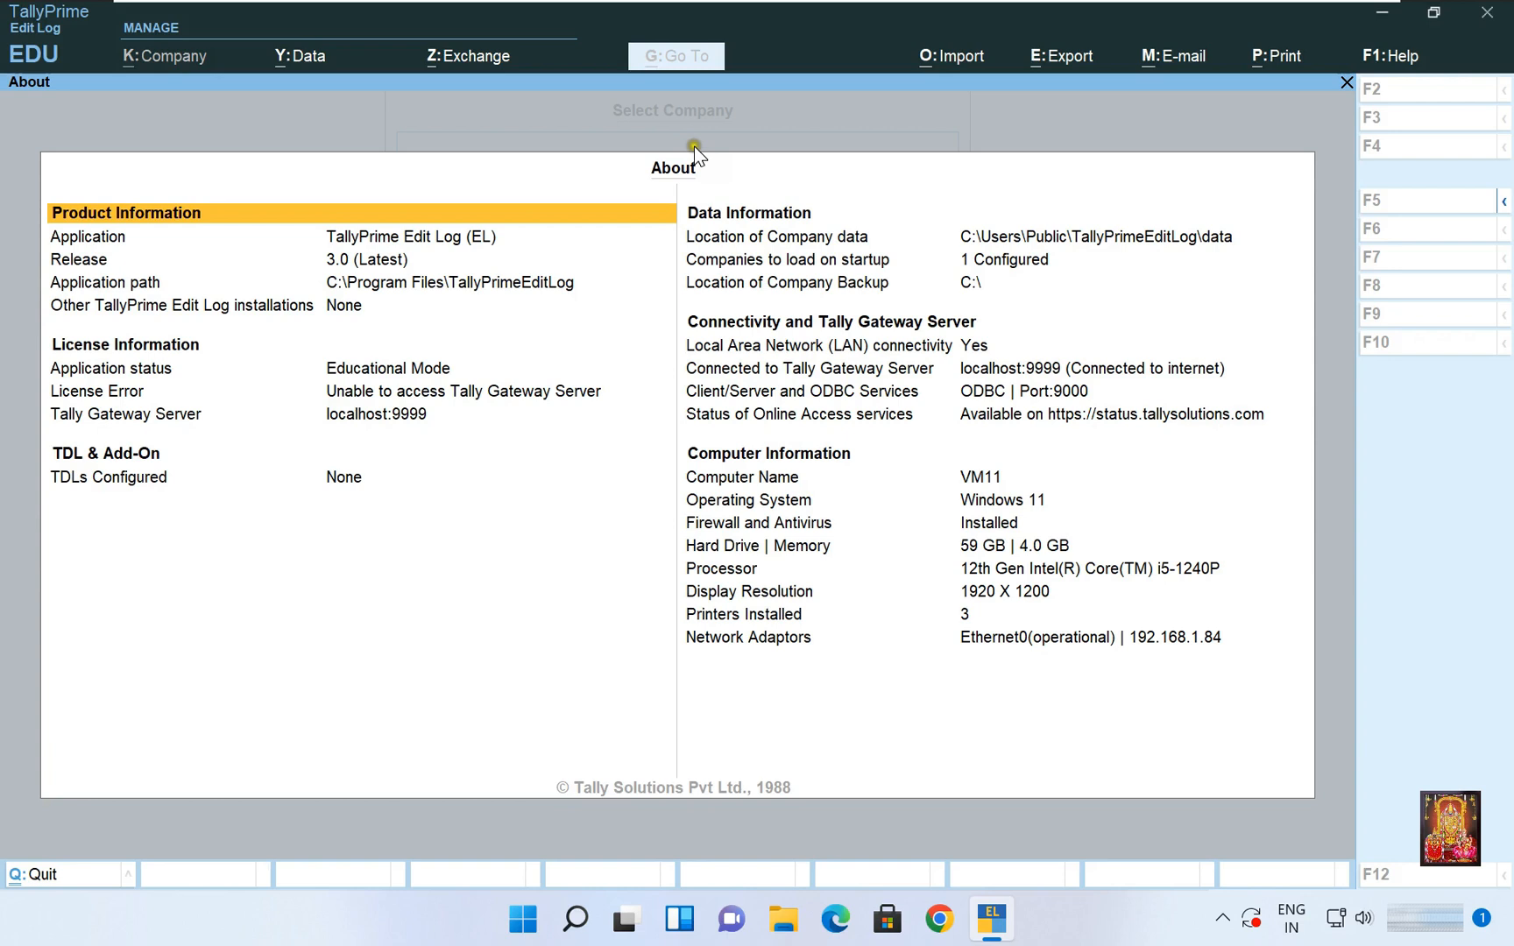
mouse_move(912, 126)
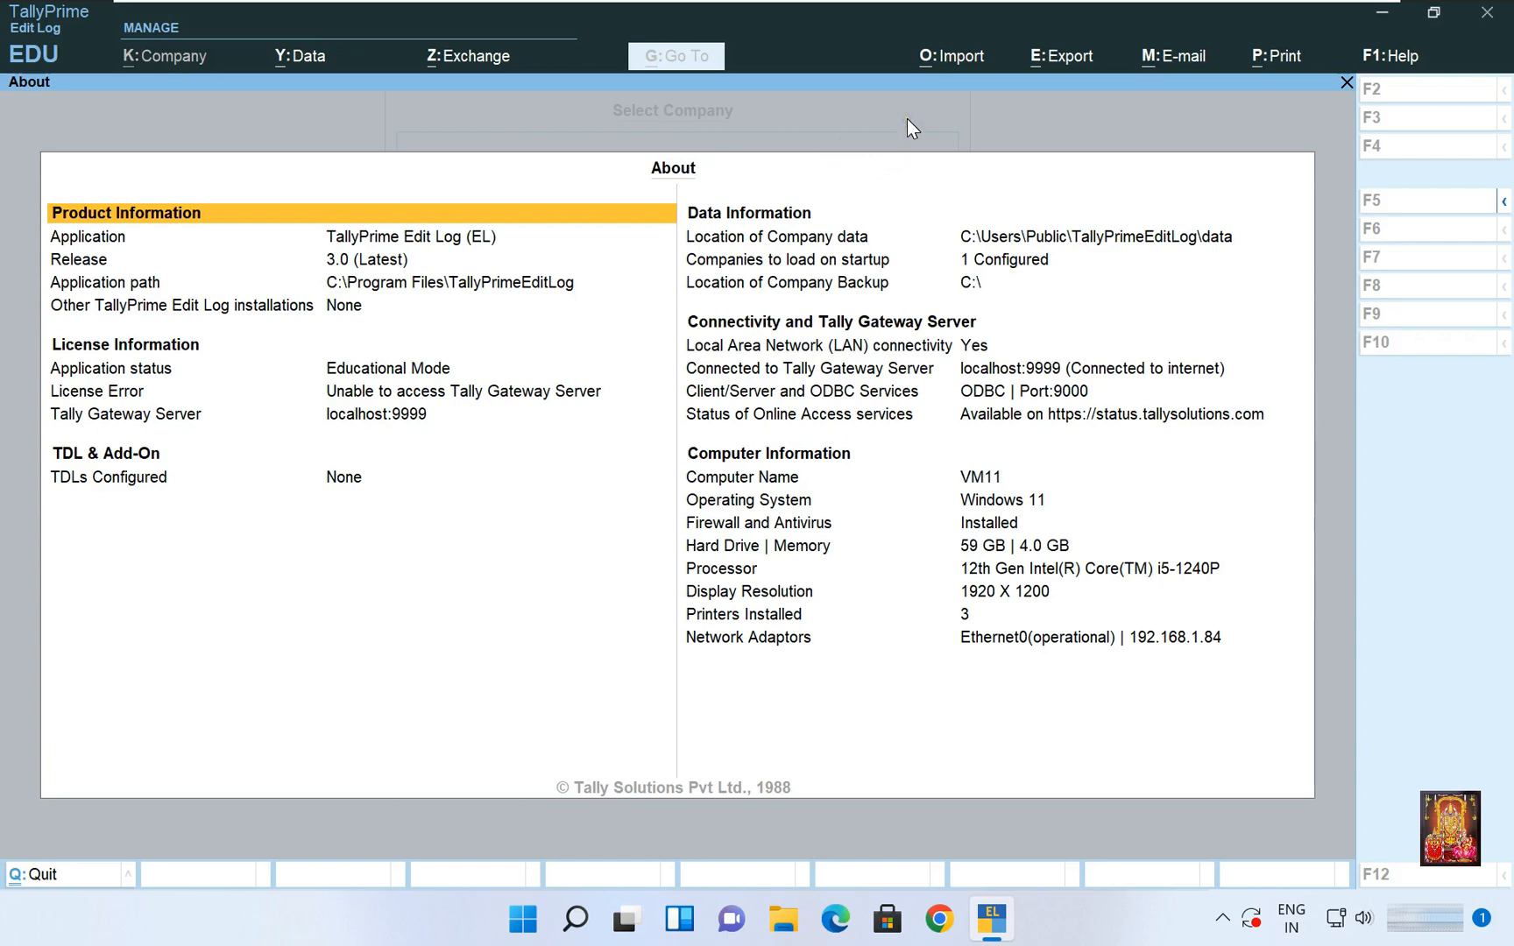